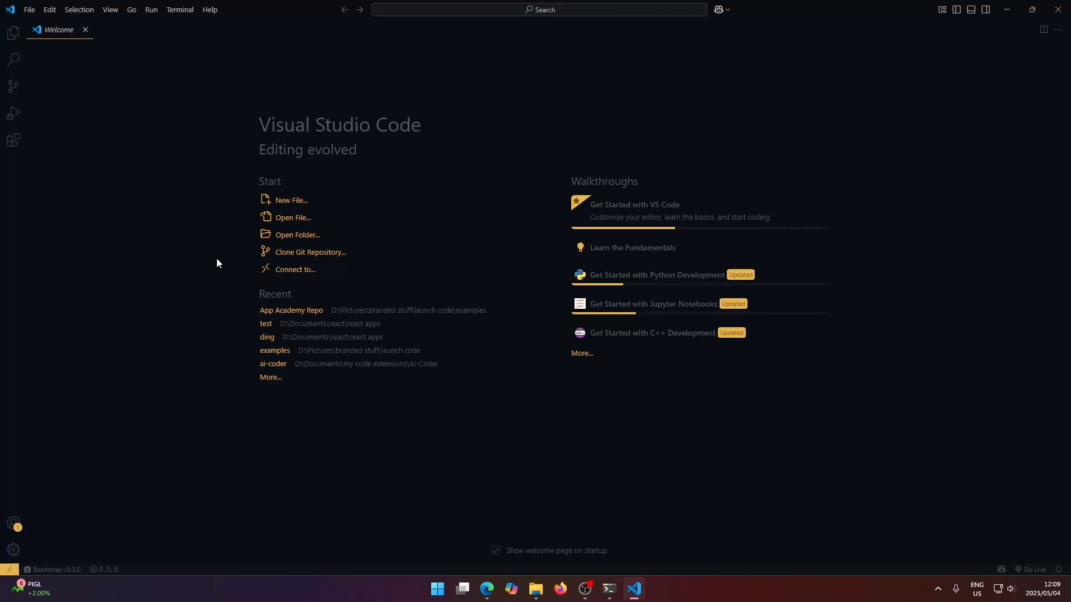
mouse_move(267, 165)
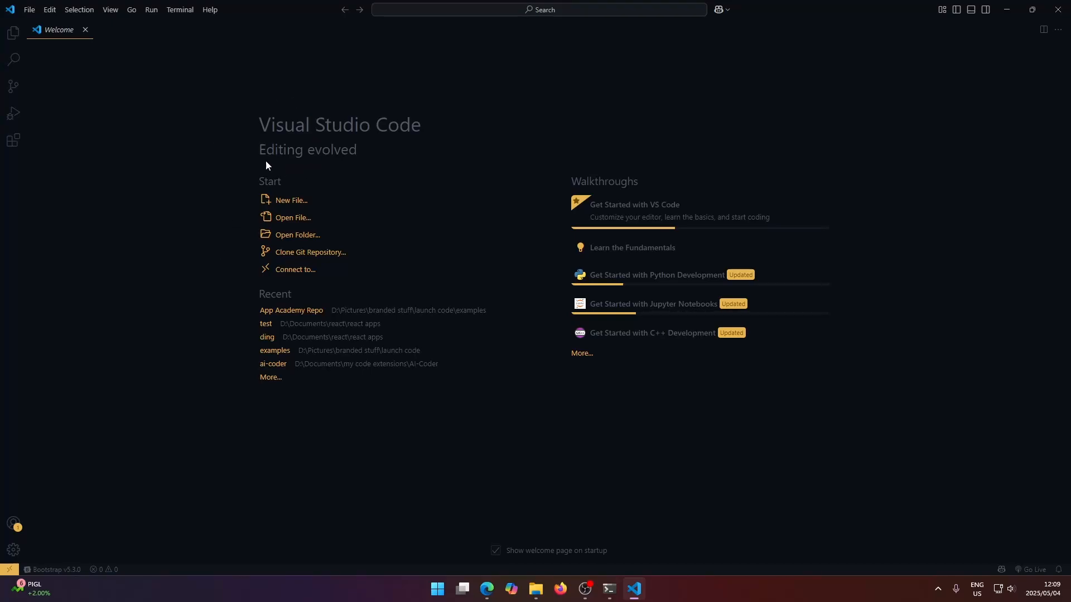
mouse_move(335, 127)
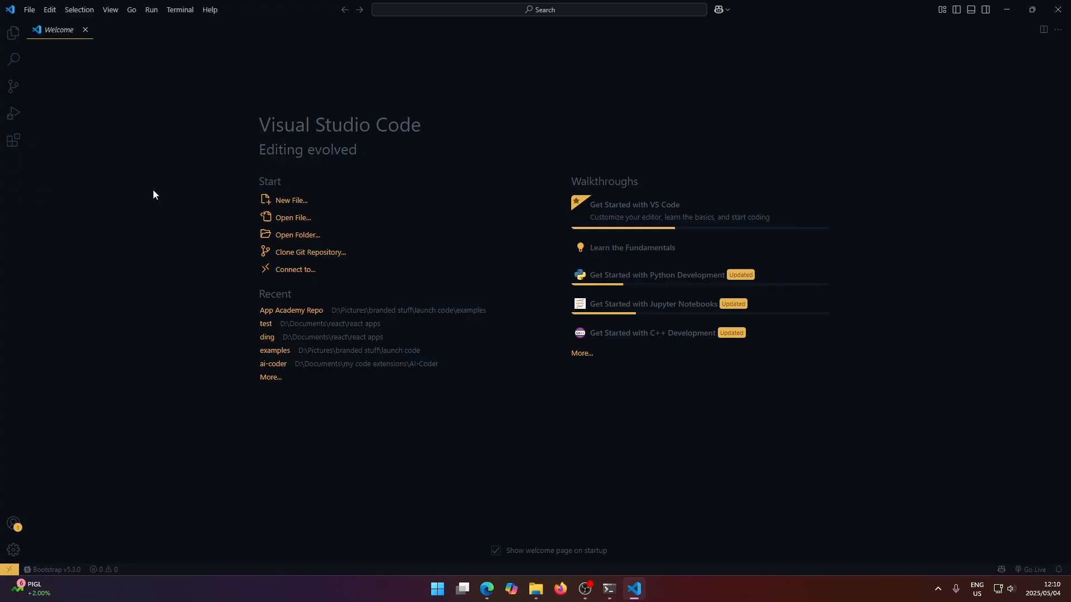
mouse_move(80, 50)
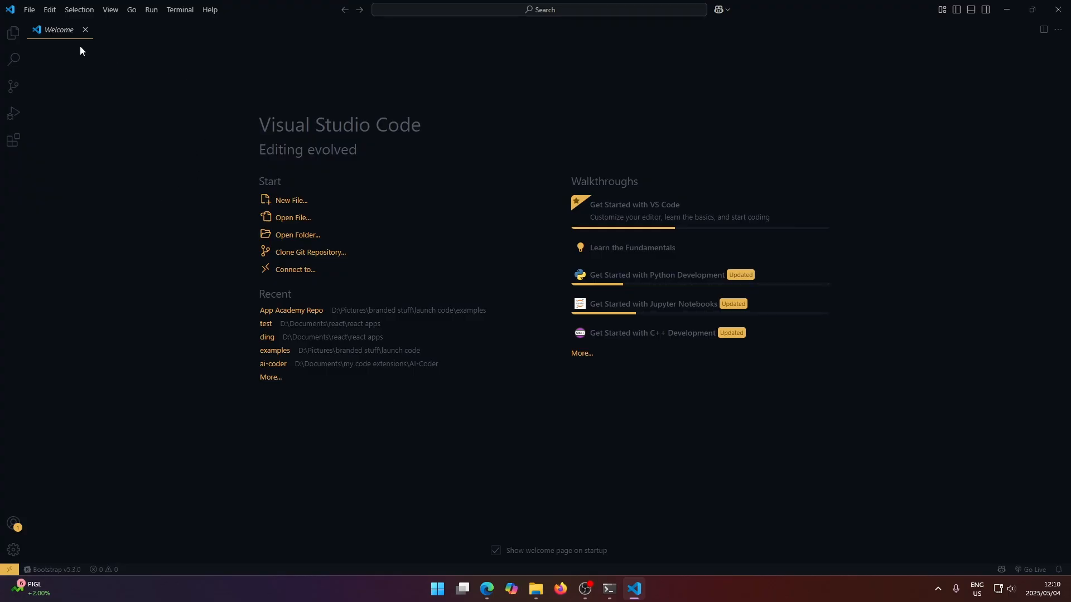
mouse_move(248, 175)
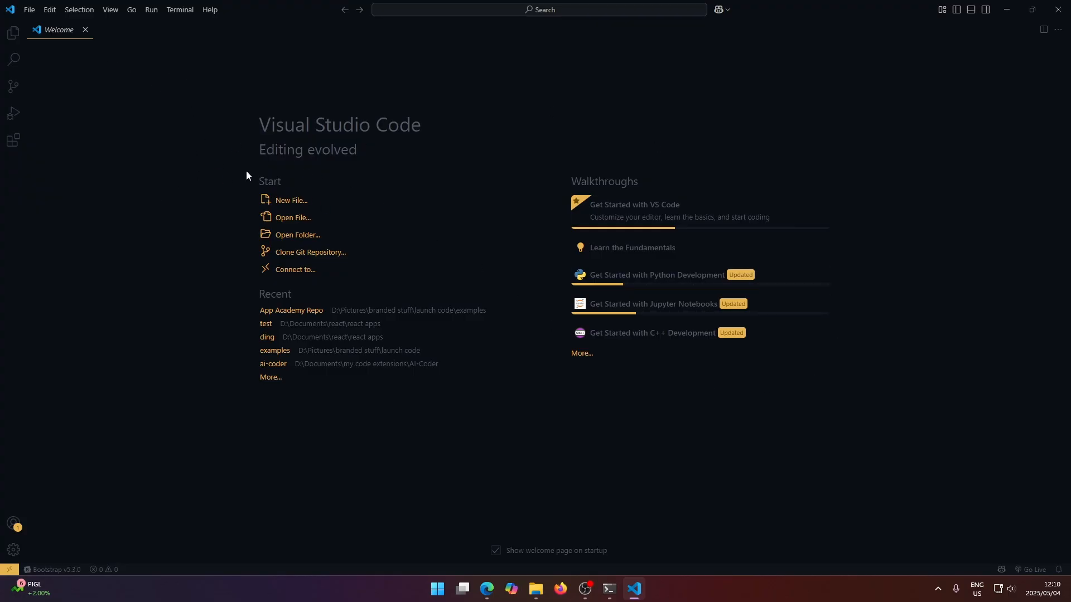
Close the Welcome tab and check the Explorer sidebar, confirming no folder is open
left_click(85, 29)
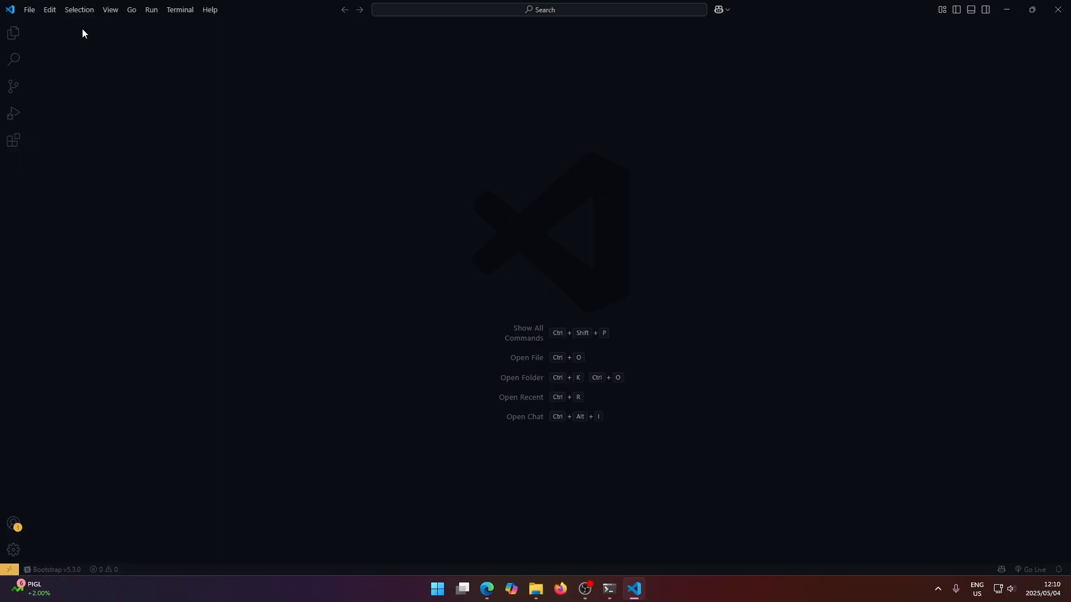
mouse_move(14, 32)
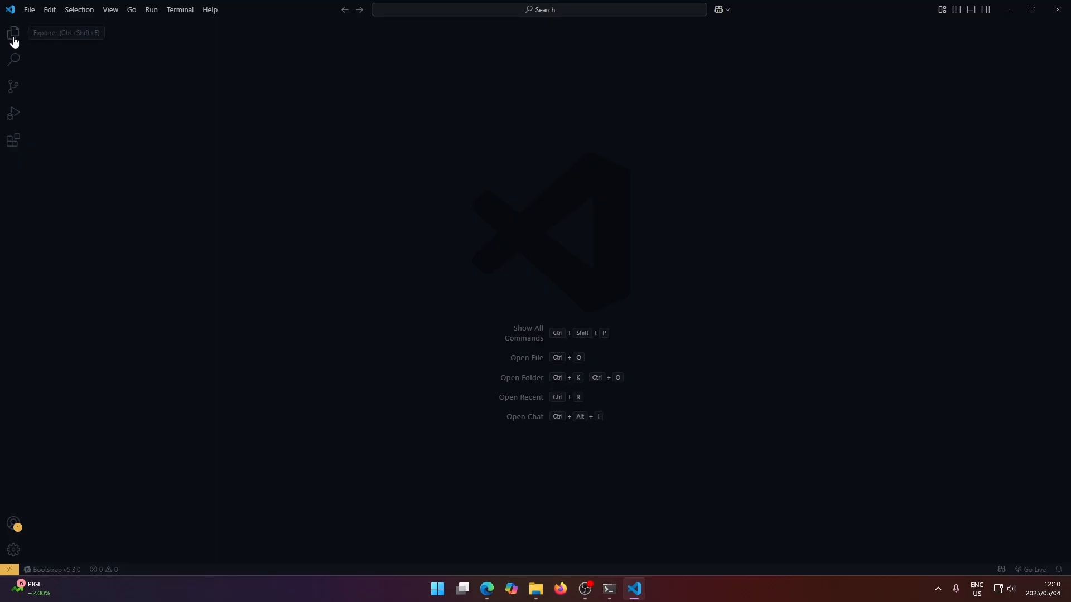
left_click(13, 32)
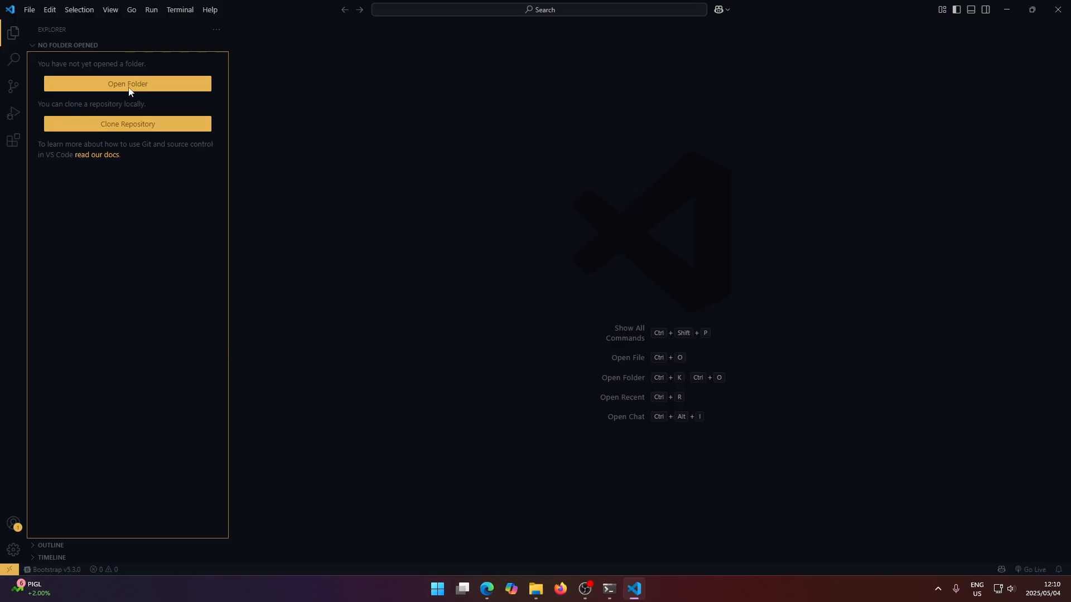
mouse_move(124, 60)
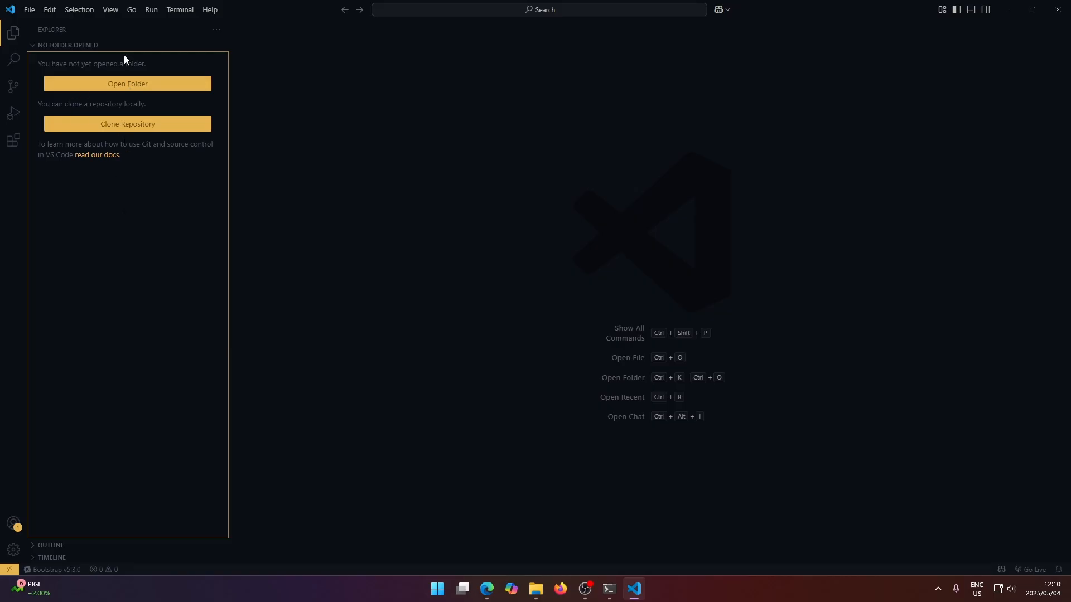
mouse_move(63, 110)
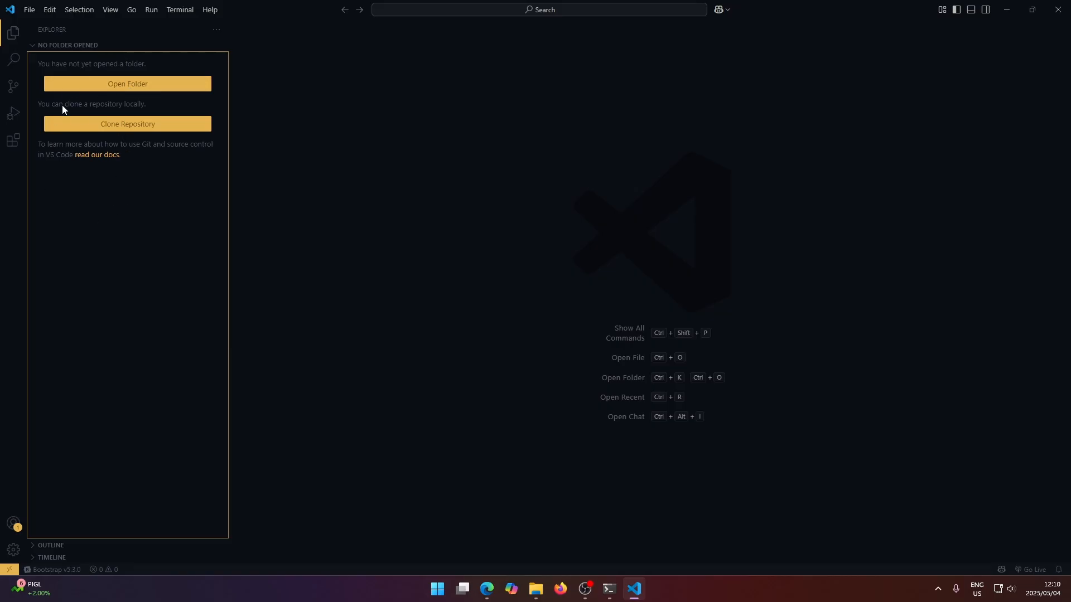
left_click(14, 32)
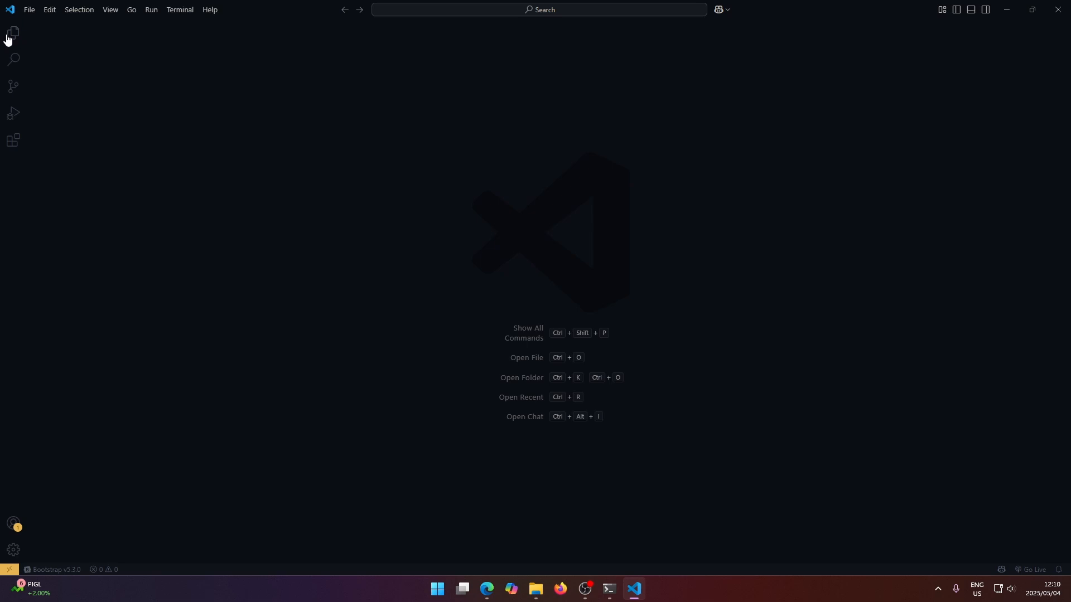
mouse_move(14, 140)
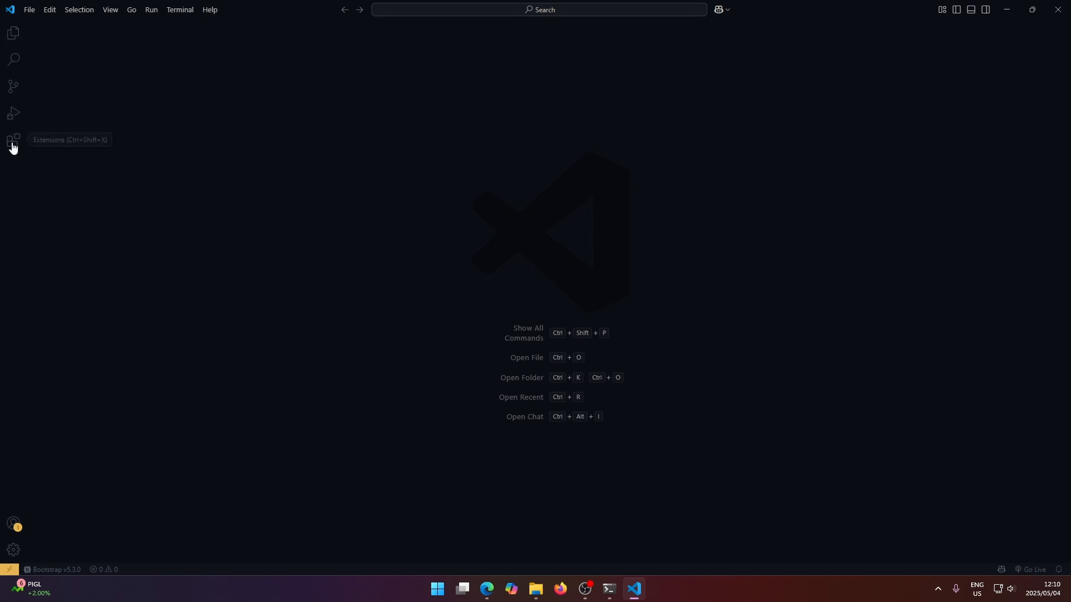
Search the Extensions marketplace for 'es lint' and view the installed ESLint extension page
left_click(13, 140)
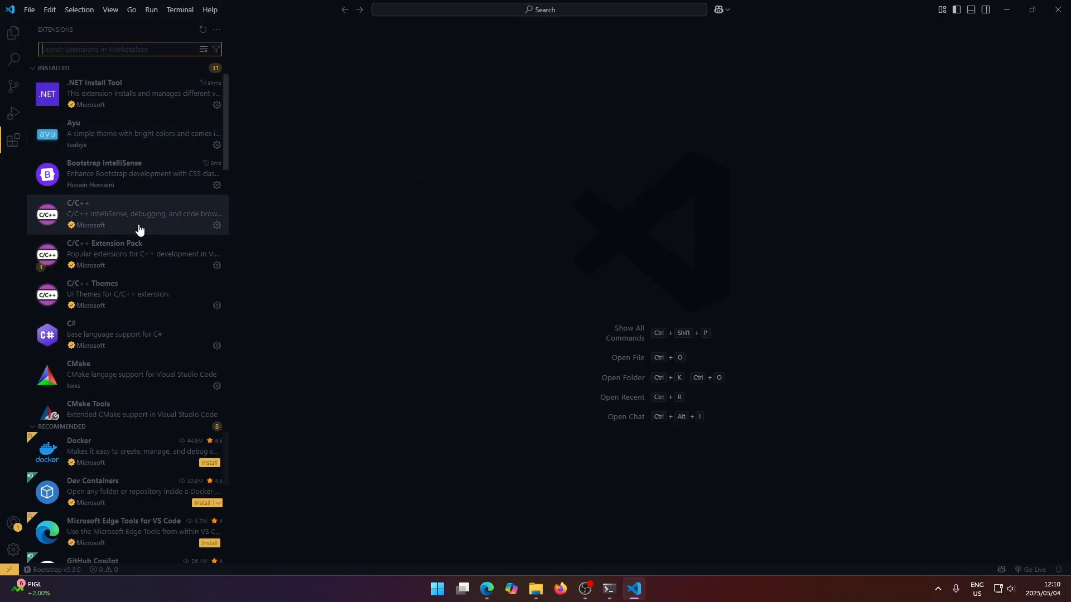
mouse_move(137, 214)
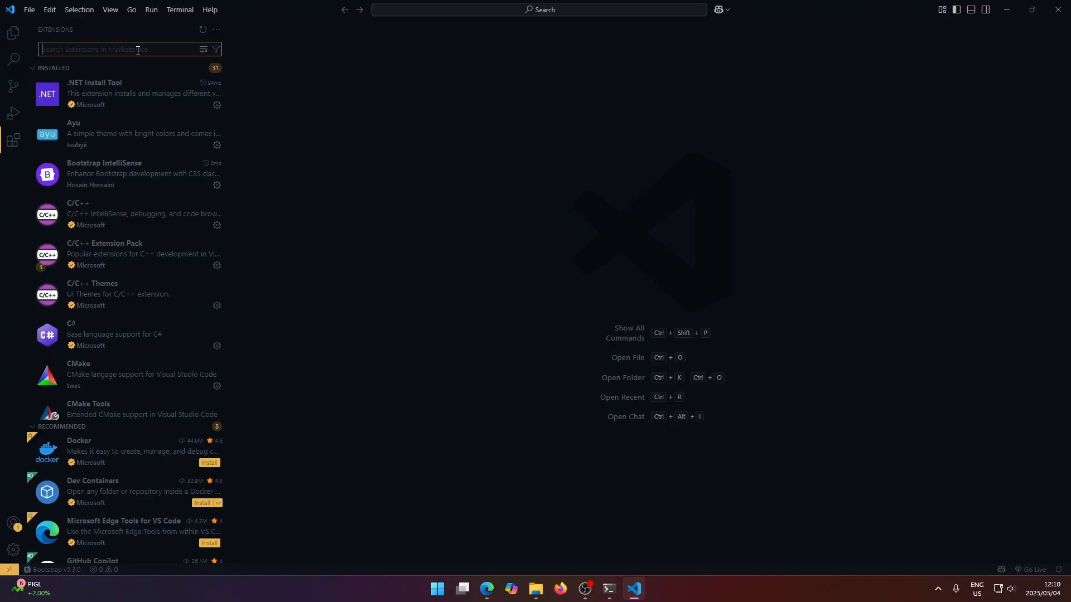
mouse_move(148, 39)
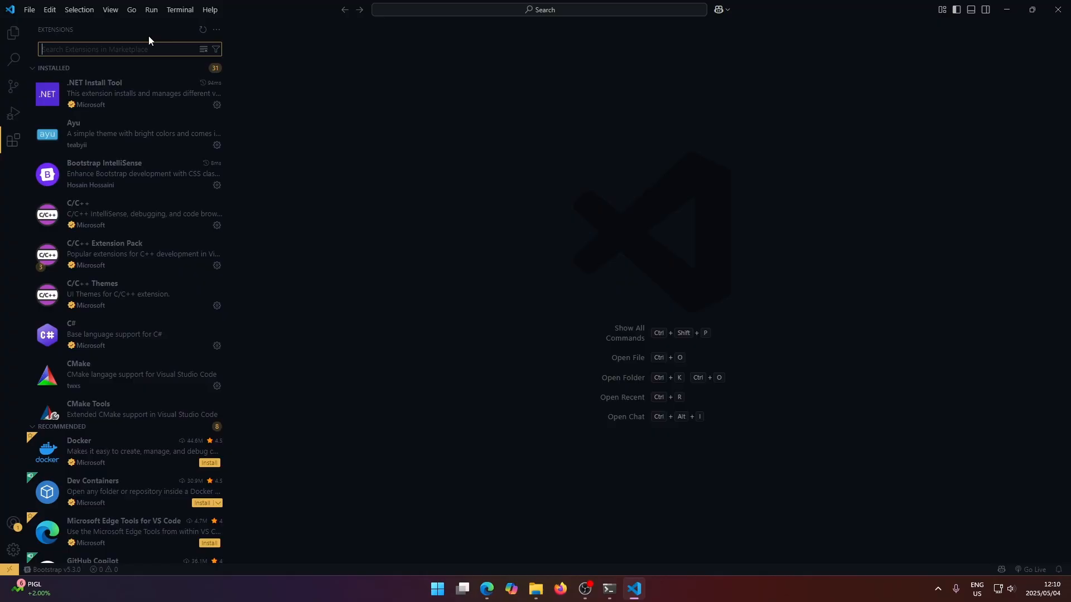
type("es lint")
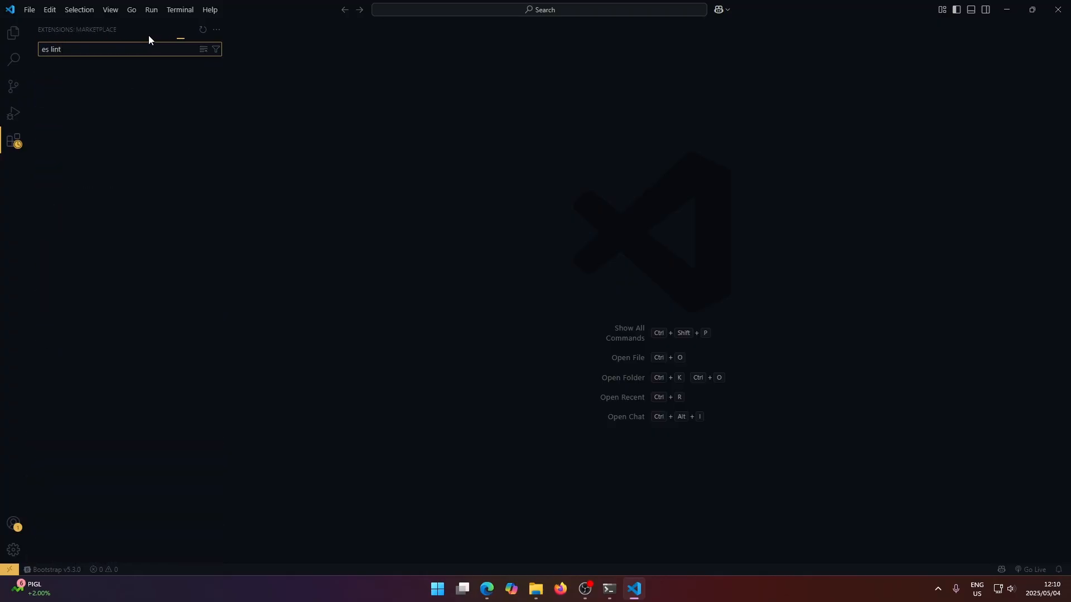
left_click(102, 80)
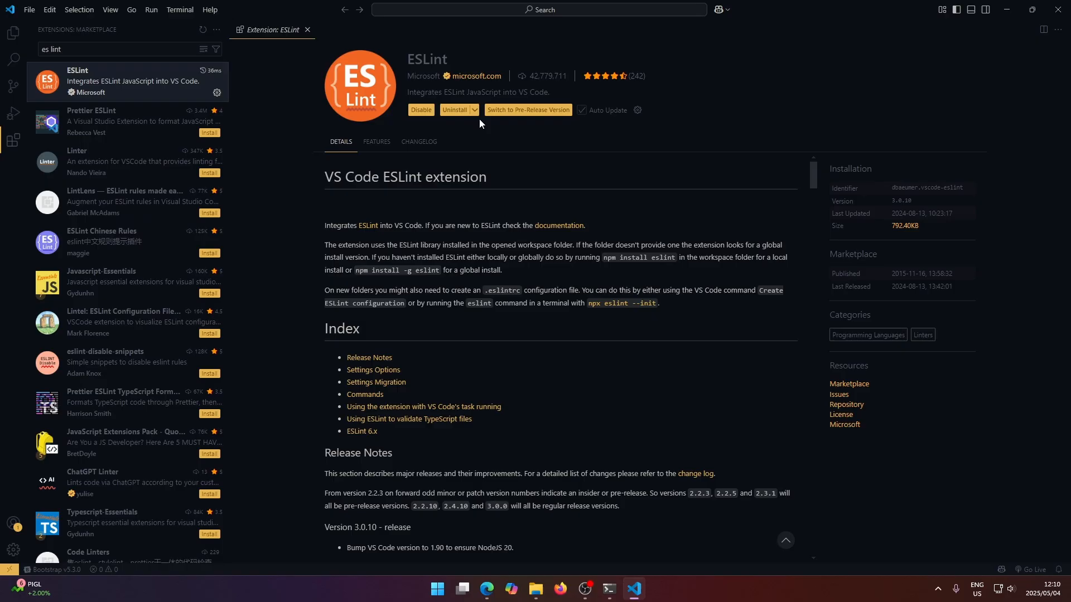
scroll("down", 3)
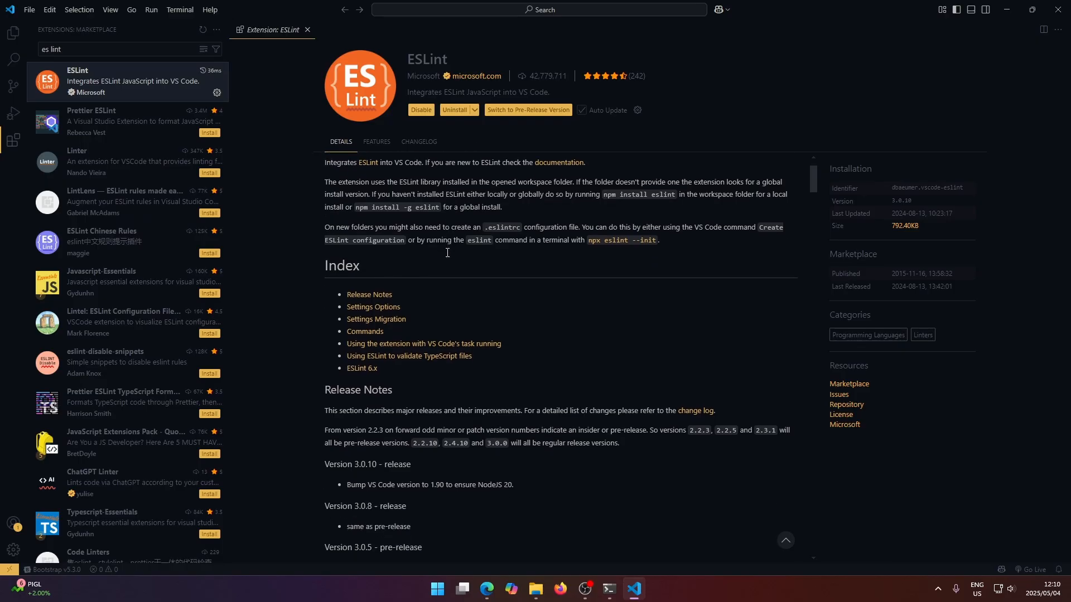
scroll("down", 3)
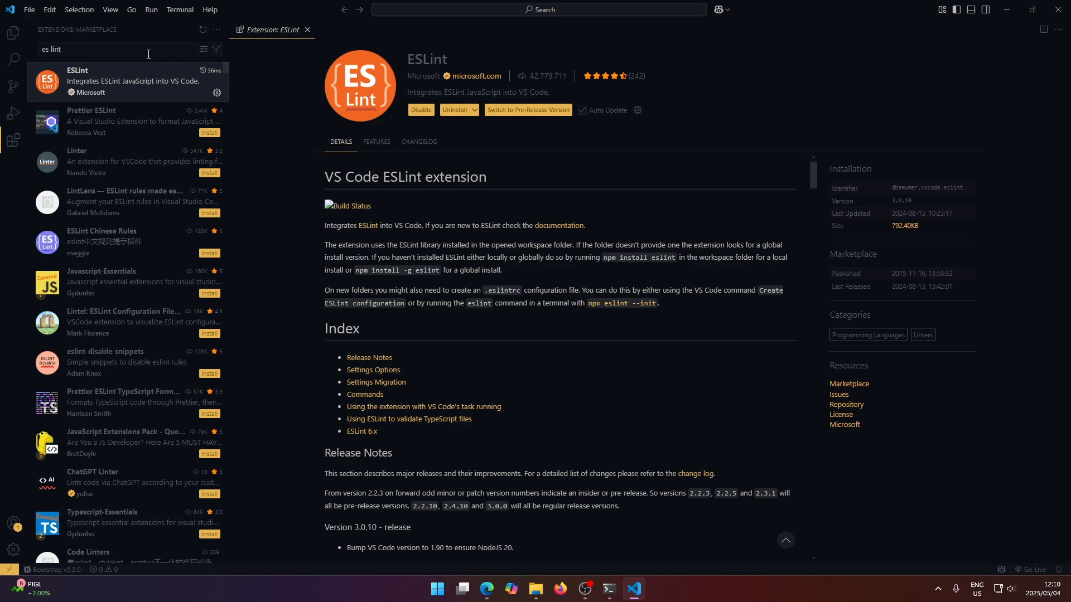
Replace the search with 'python' and view the installed Python extension page
triple_click(90, 48)
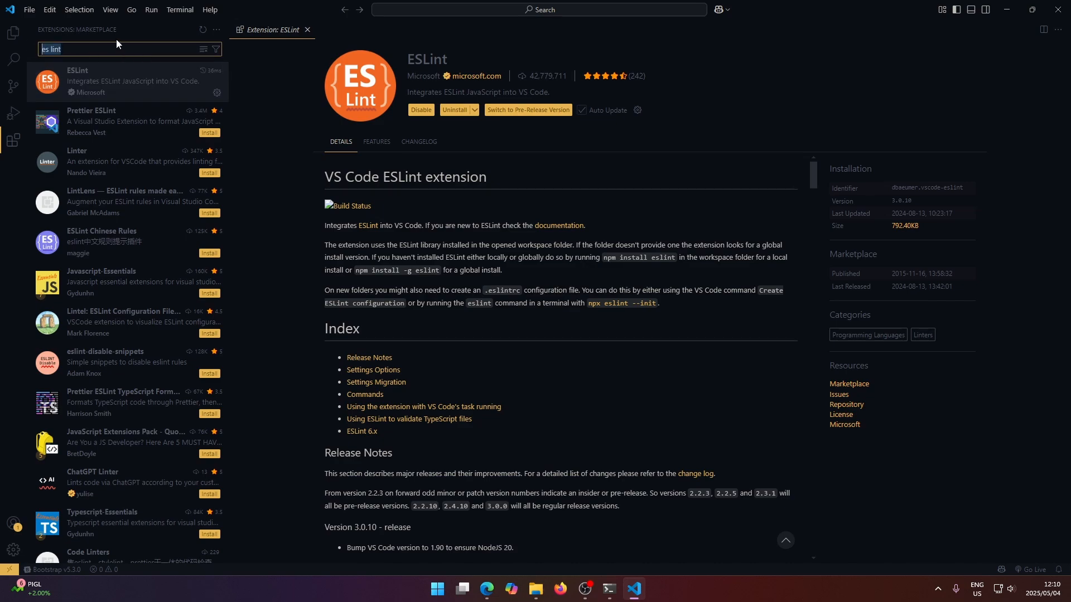
type("python")
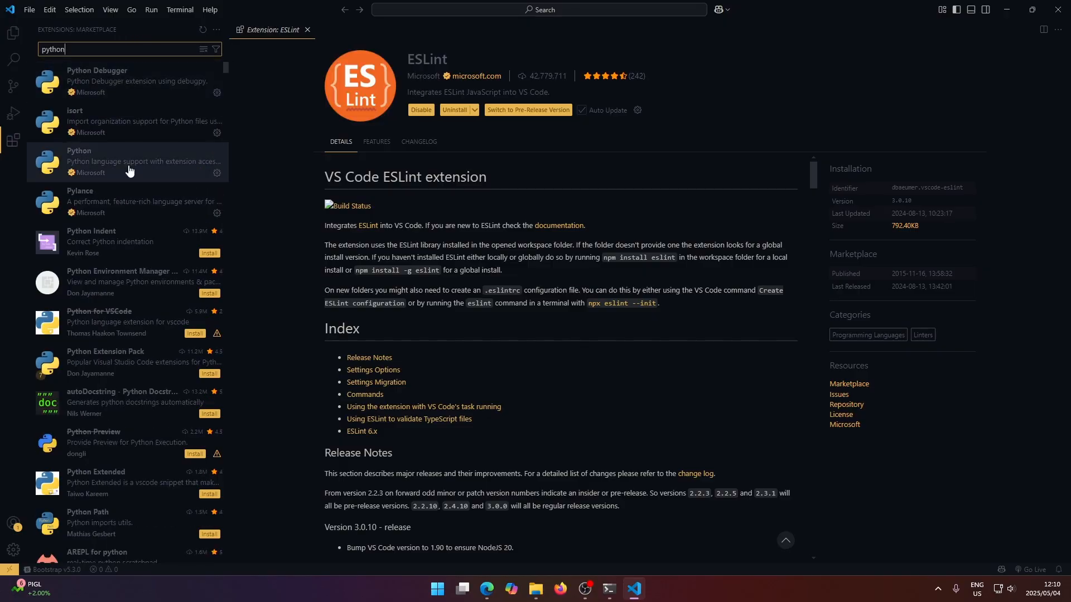
left_click(129, 161)
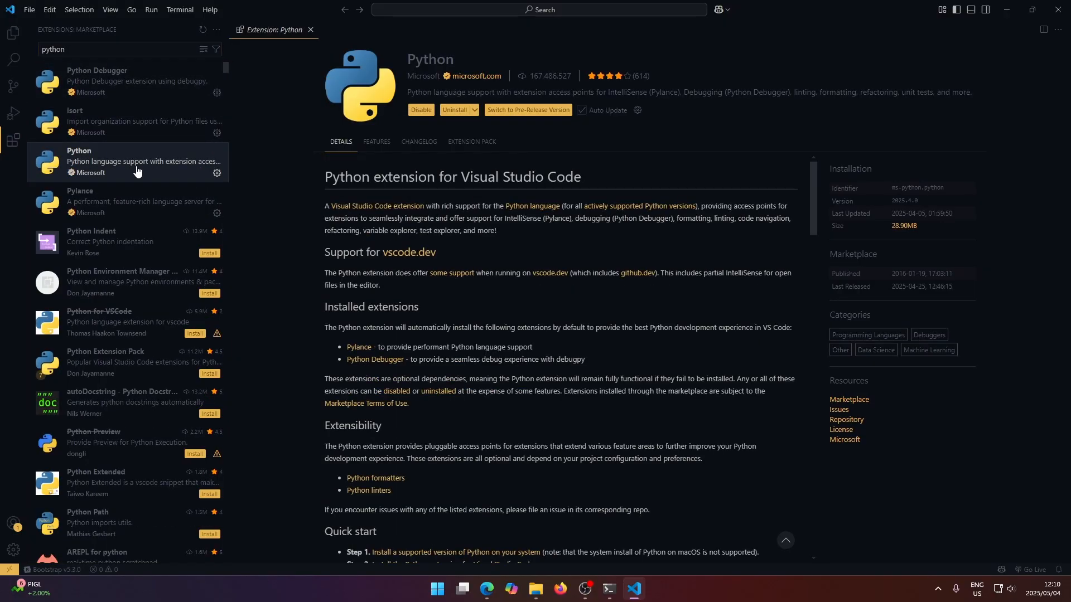
mouse_move(108, 156)
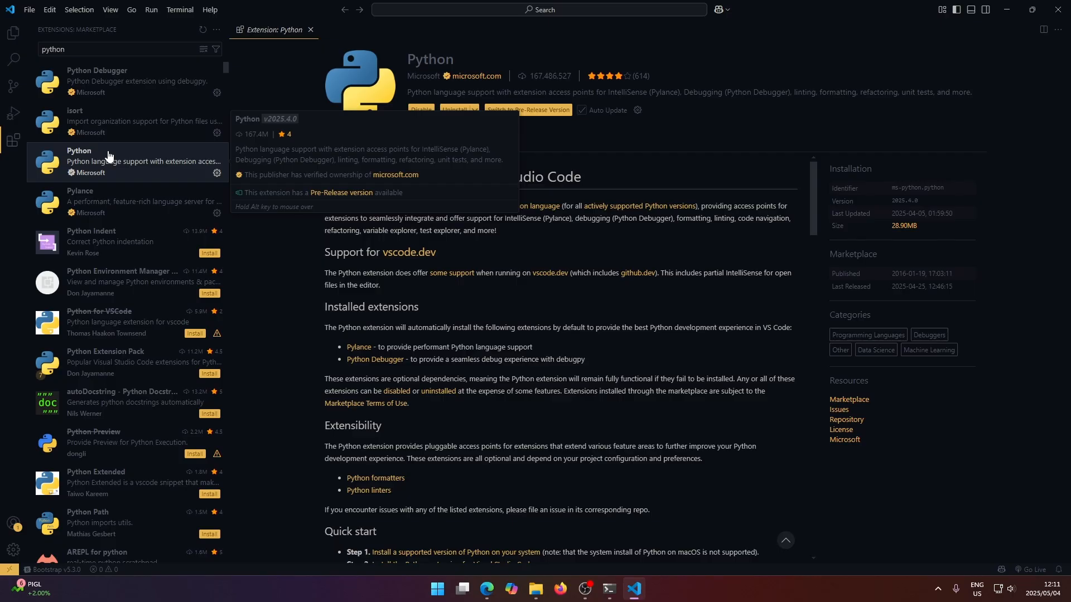
left_click(110, 202)
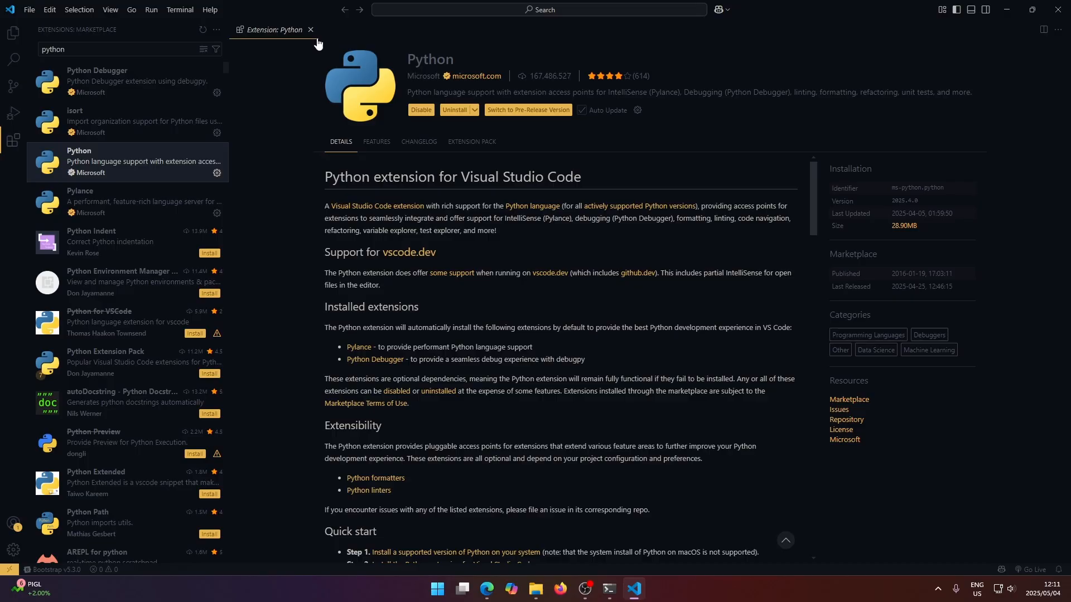
Close the Python page, search 'c++', and bring up File Explorer on the App Academy Repo folder
left_click(311, 29)
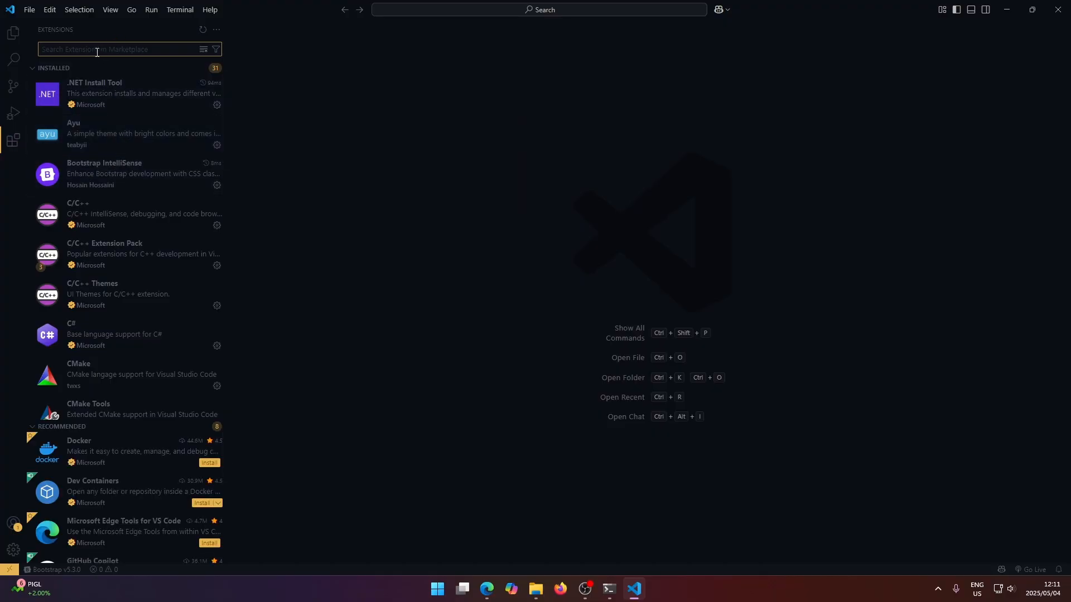
type("c++")
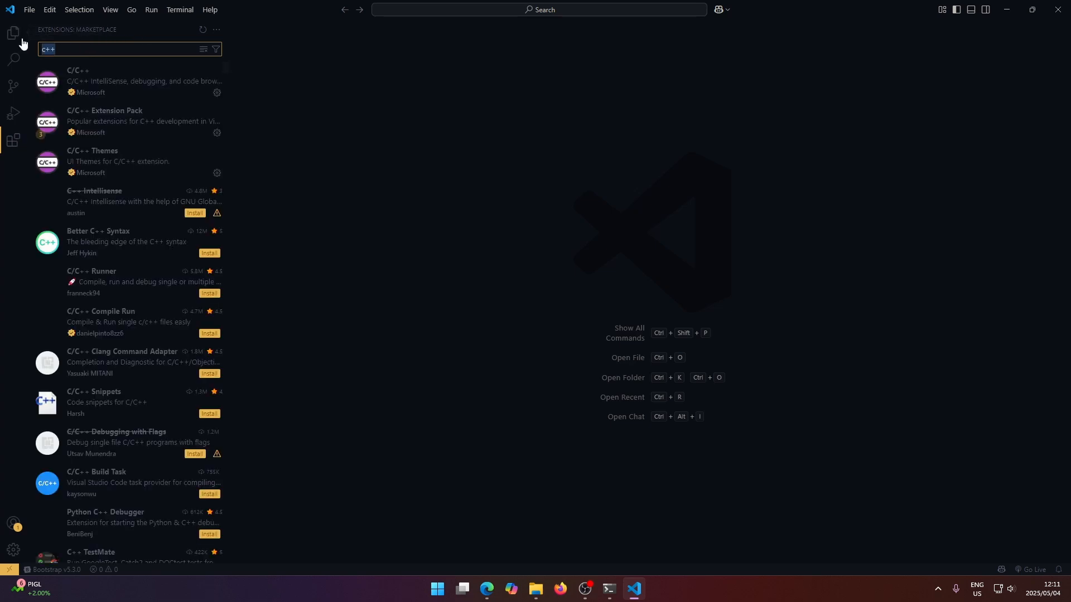
left_click(13, 32)
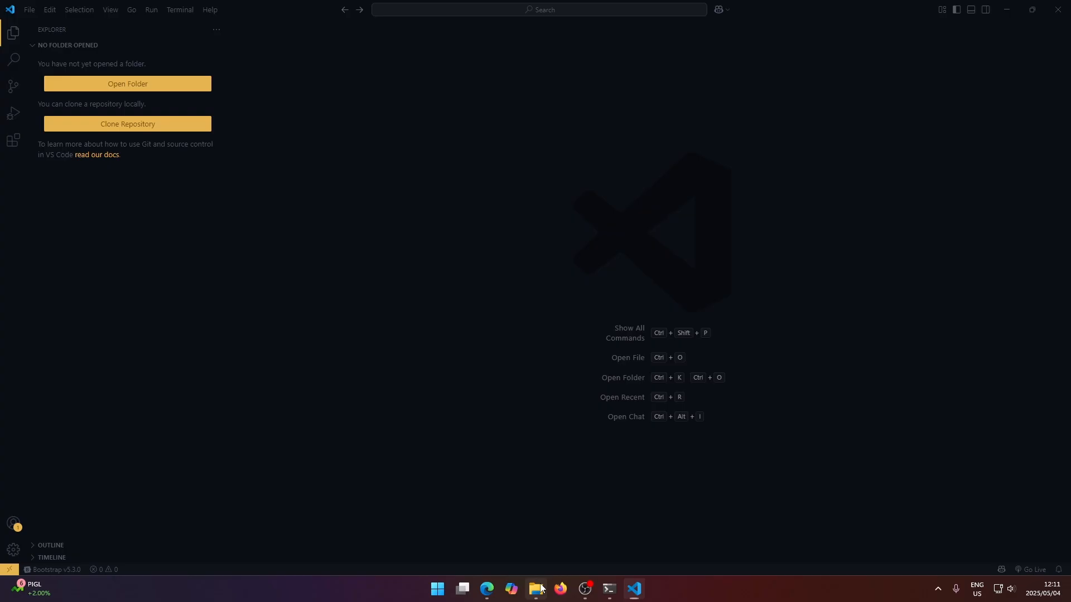
left_click(537, 588)
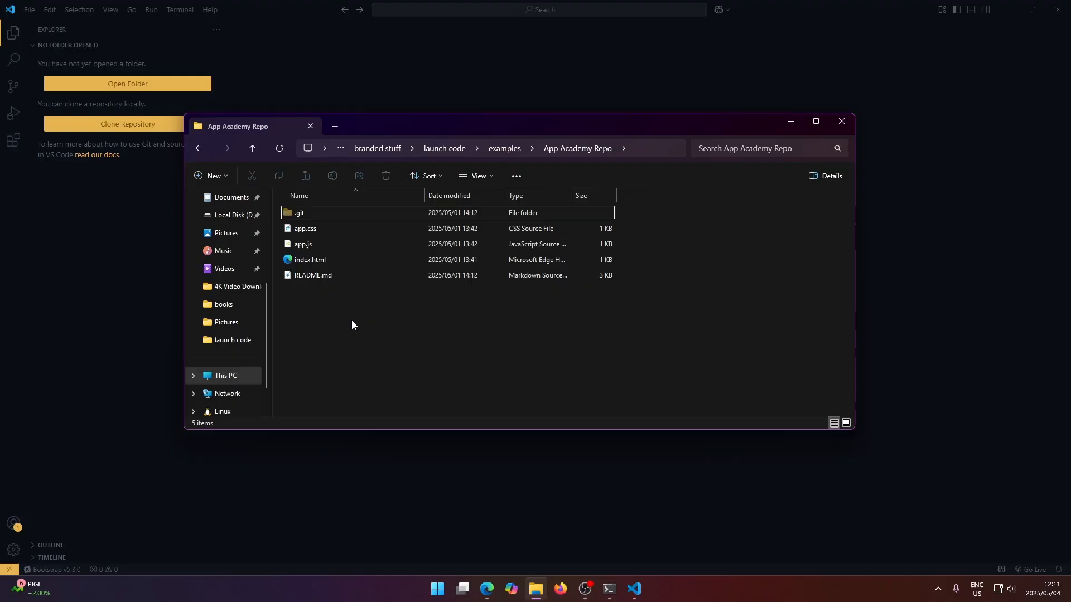
mouse_move(118, 267)
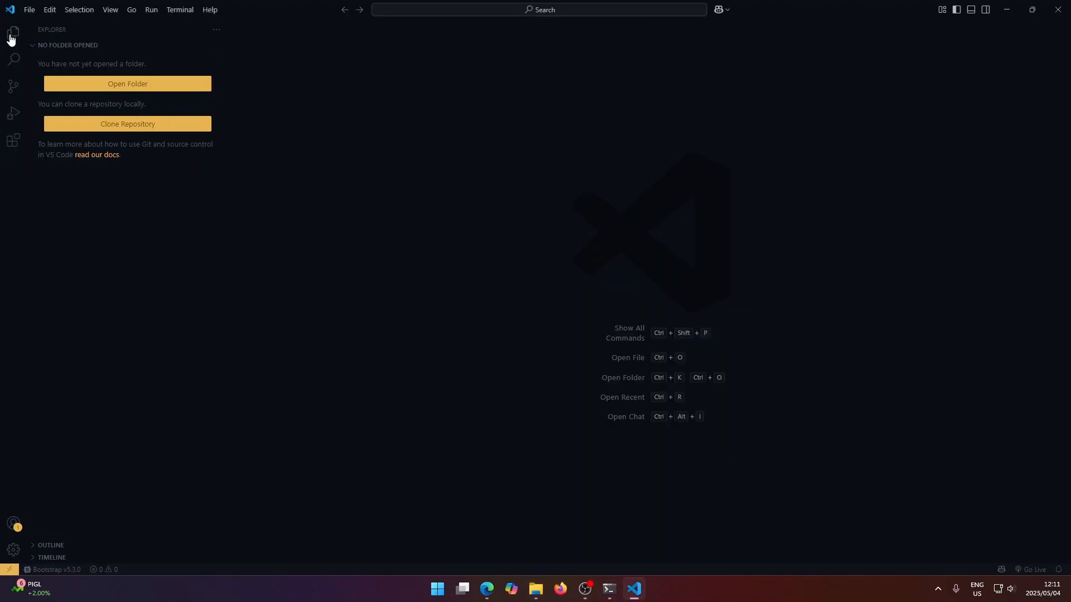
mouse_move(14, 31)
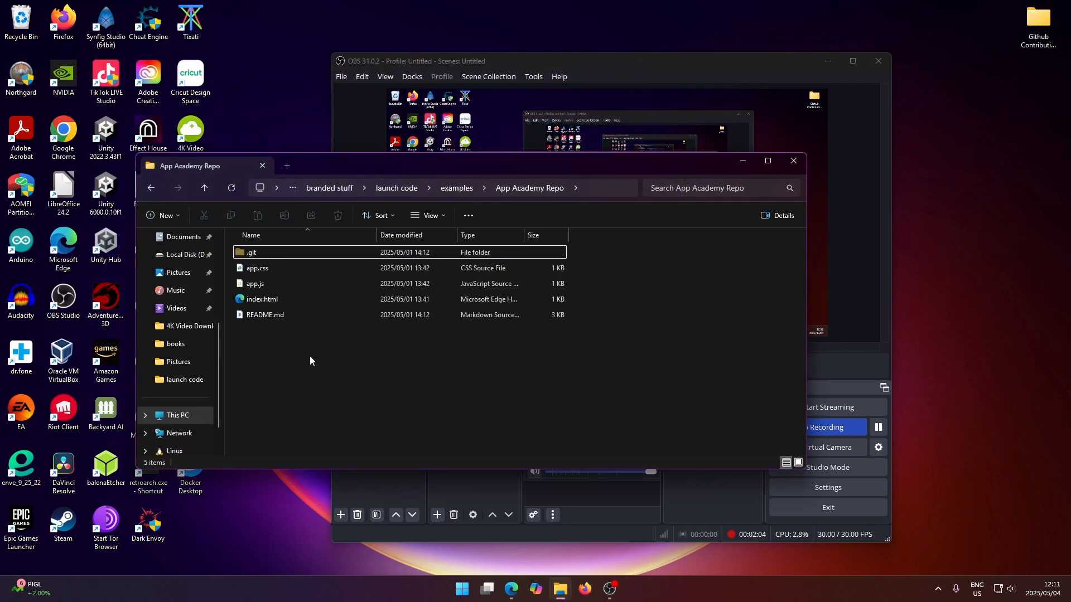
Launch VS Code on the App Academy Repo folder via 'code .' in a terminal opened there
right_click(311, 360)
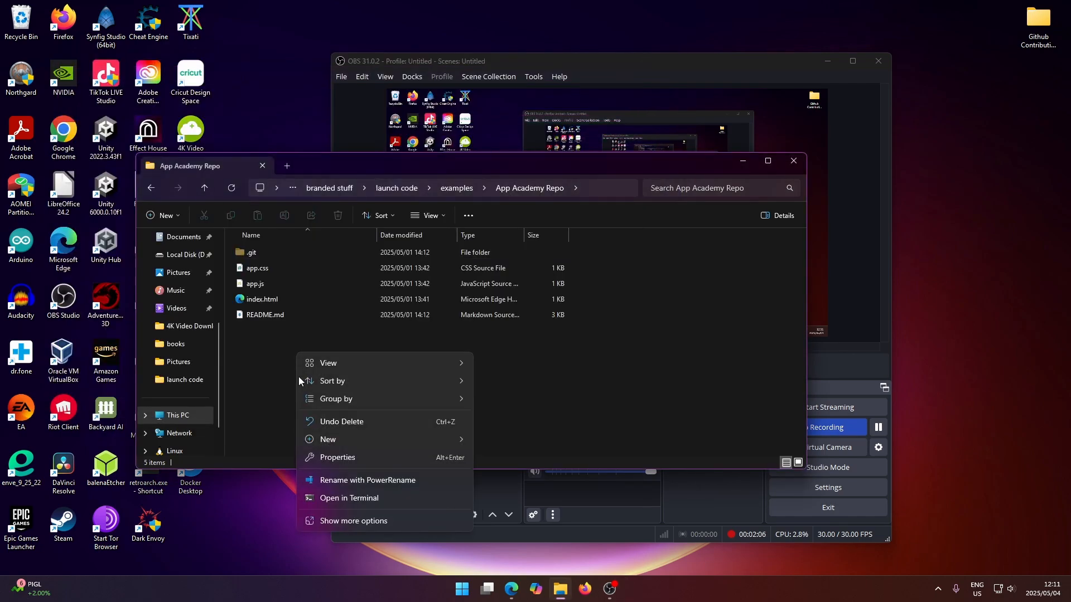
mouse_move(354, 501)
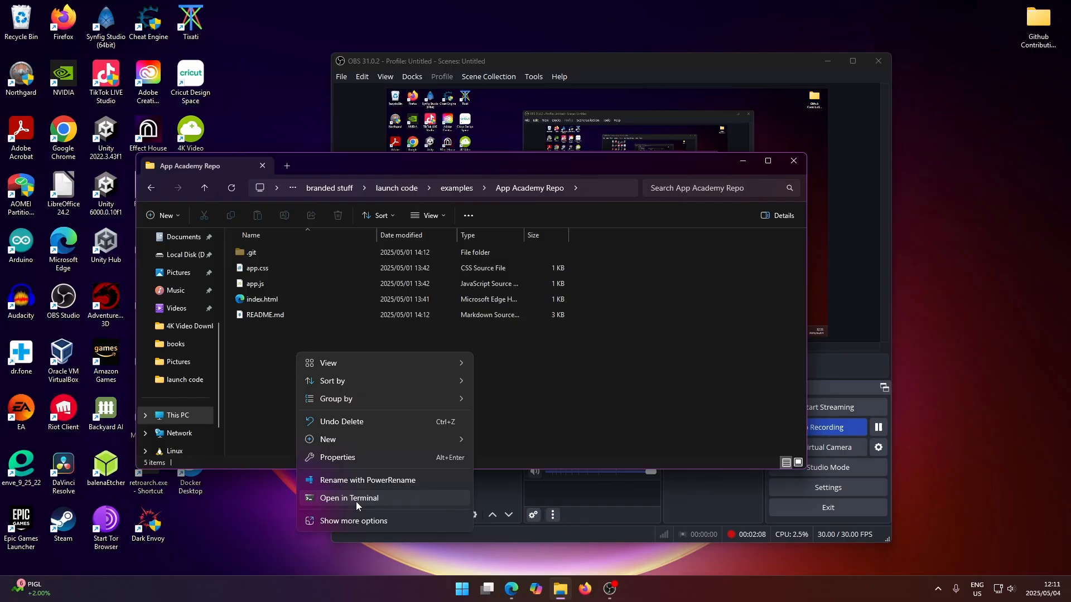
left_click(348, 498)
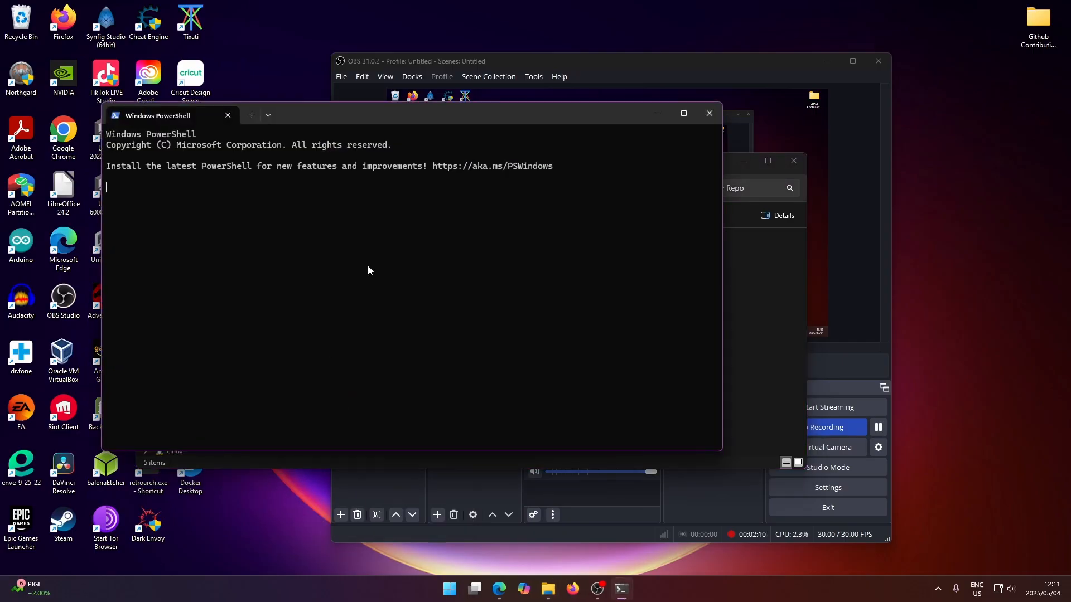
type("code")
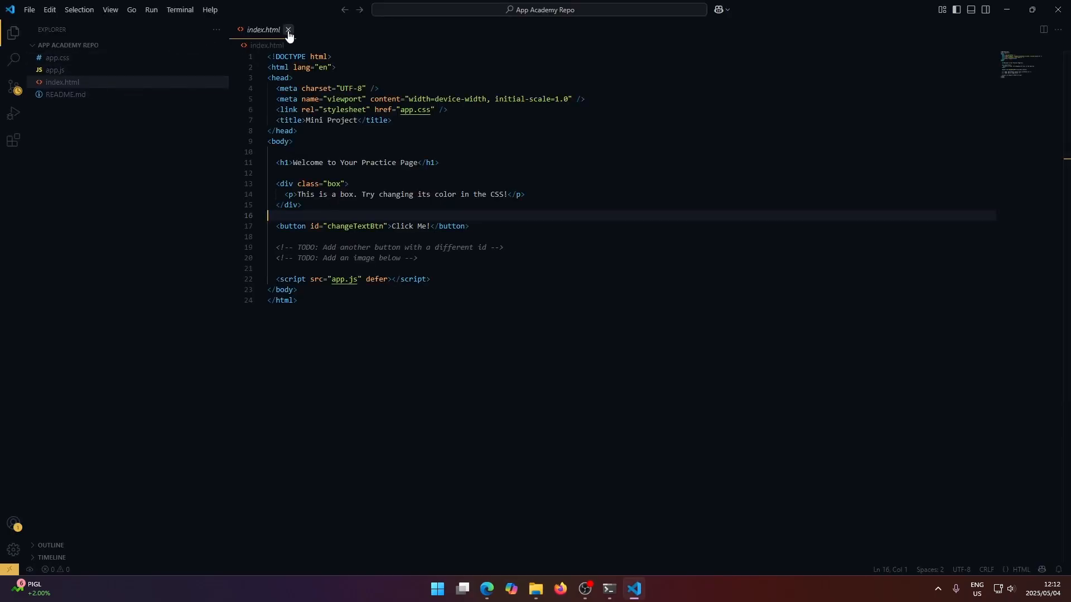
Reopen index.html, type and remove stray test text, then view app.js beside it
left_click(287, 29)
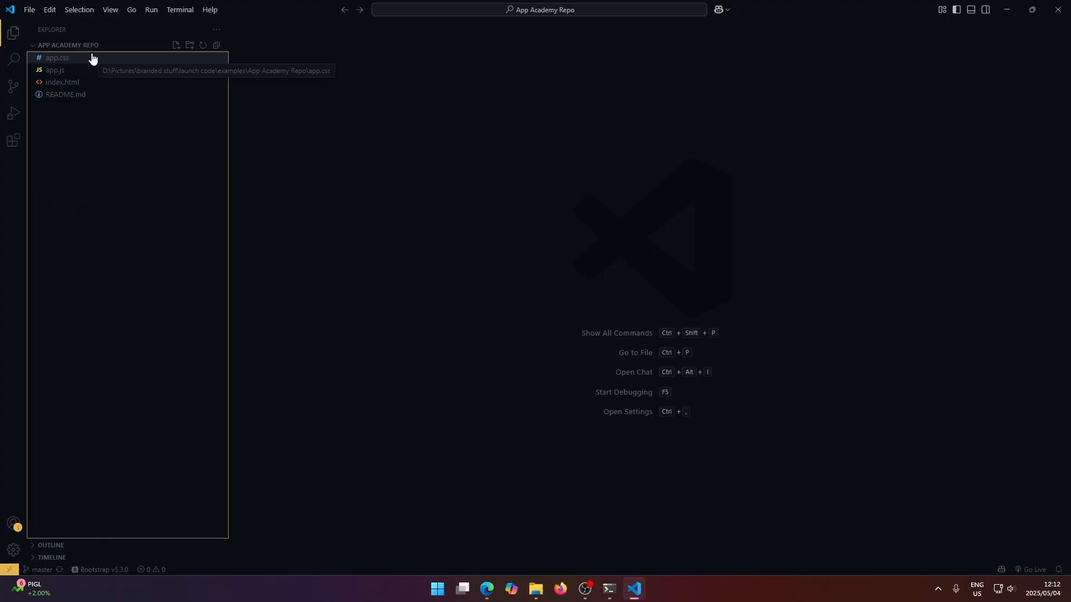
left_click(63, 82)
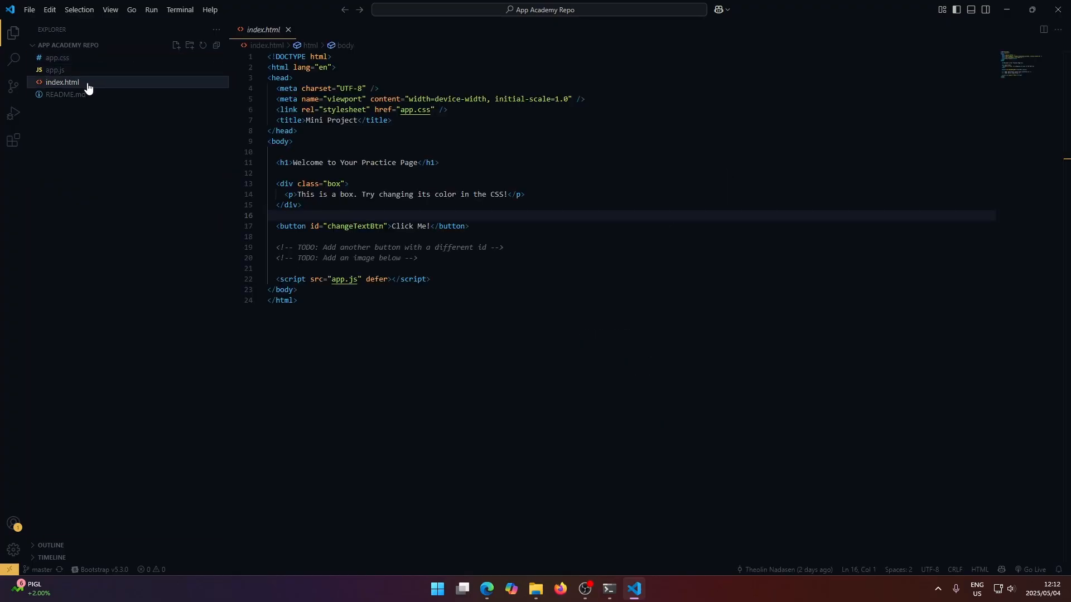
mouse_move(380, 261)
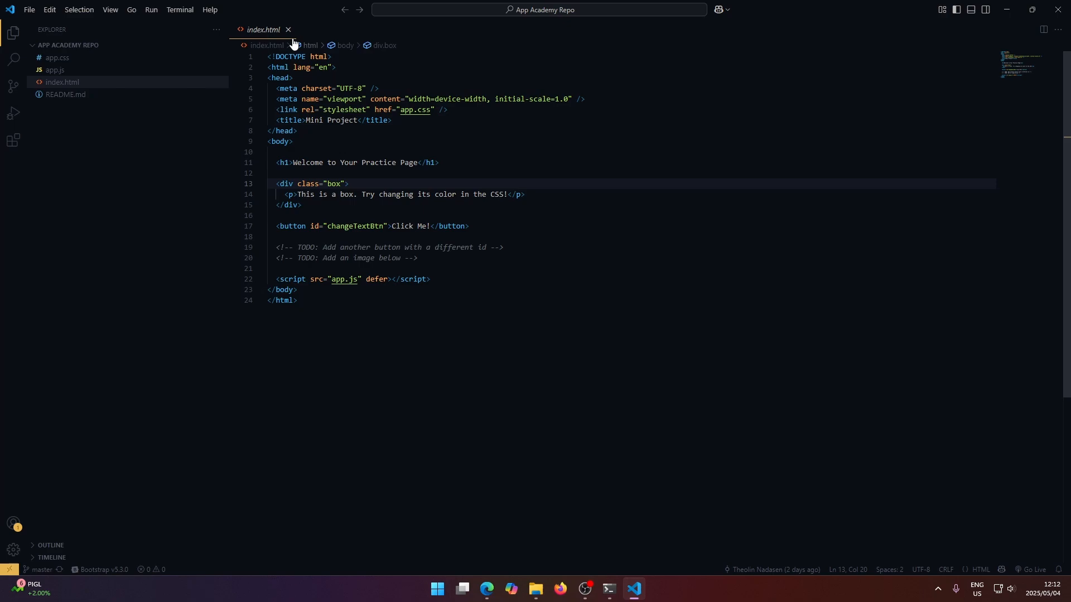
type("asdadasd")
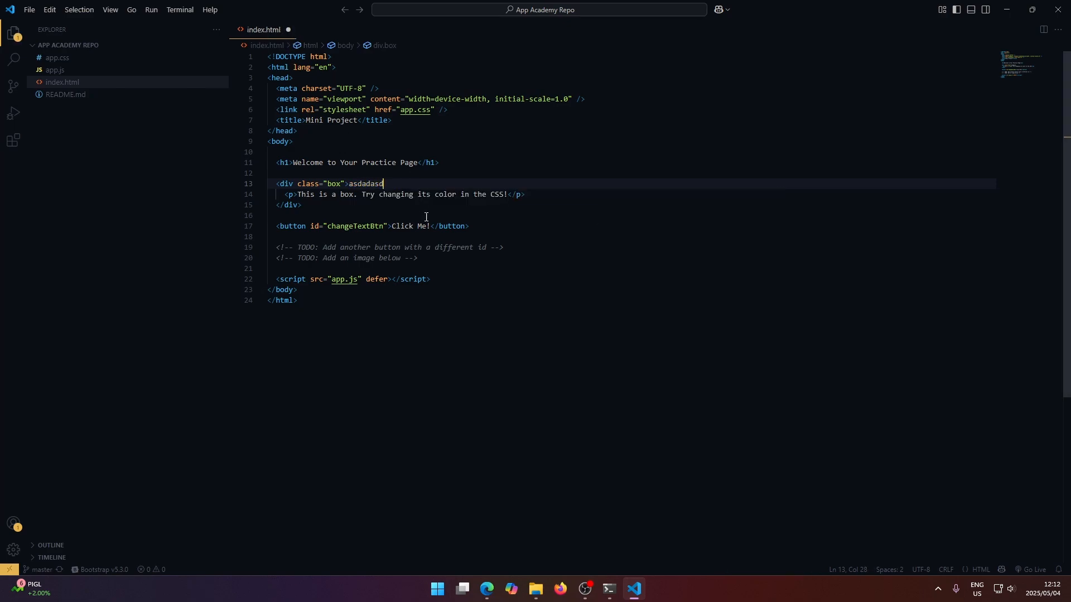
key("BackSpace")
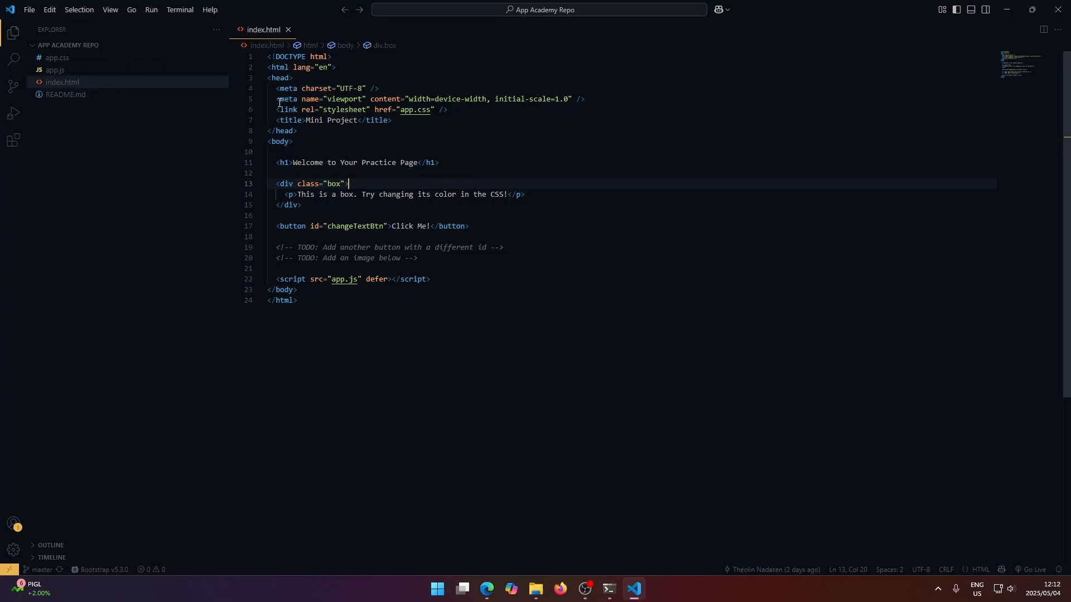
left_click(54, 69)
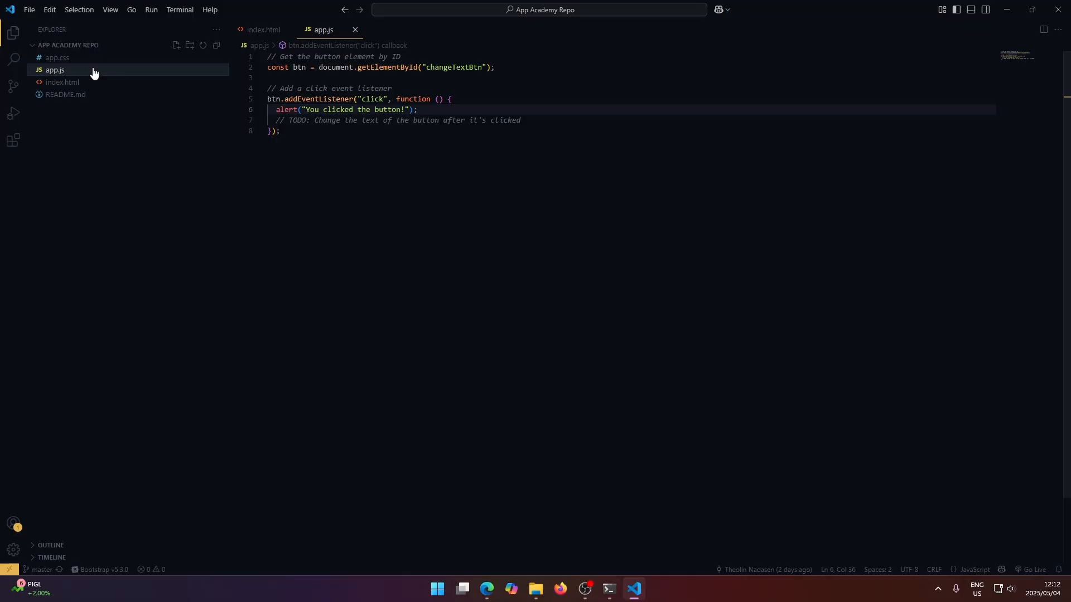
View app.css, then close index.html and app.js, leaving the editor empty
left_click(56, 57)
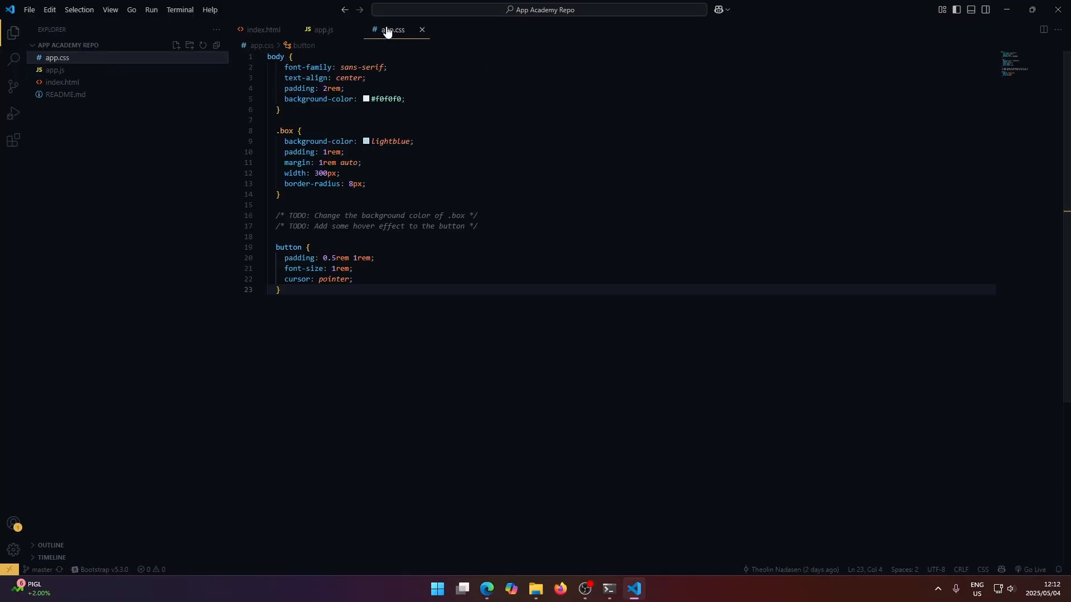
left_click(263, 29)
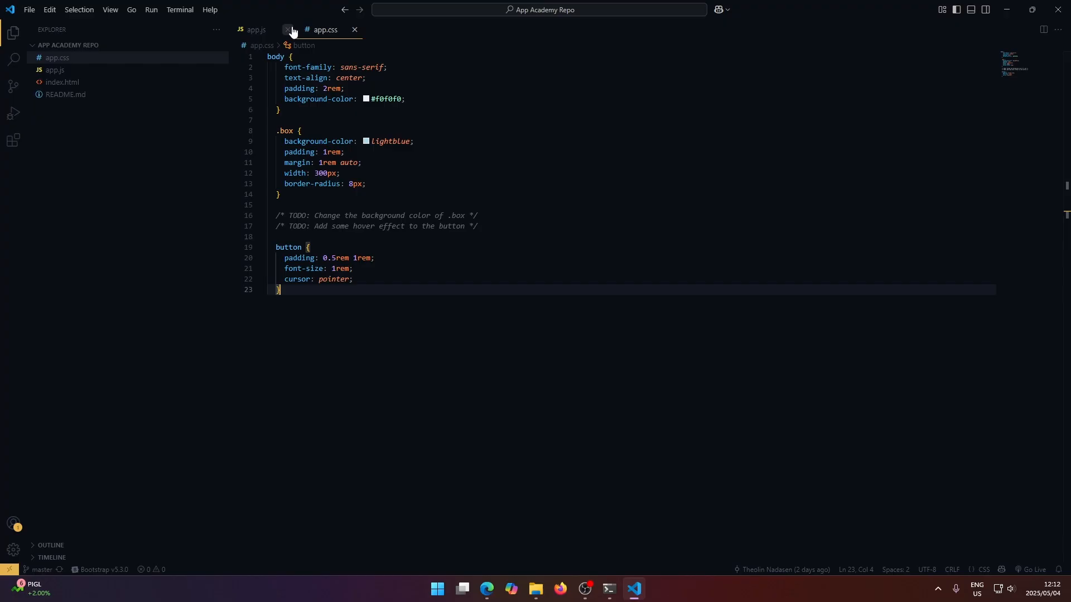
left_click(355, 29)
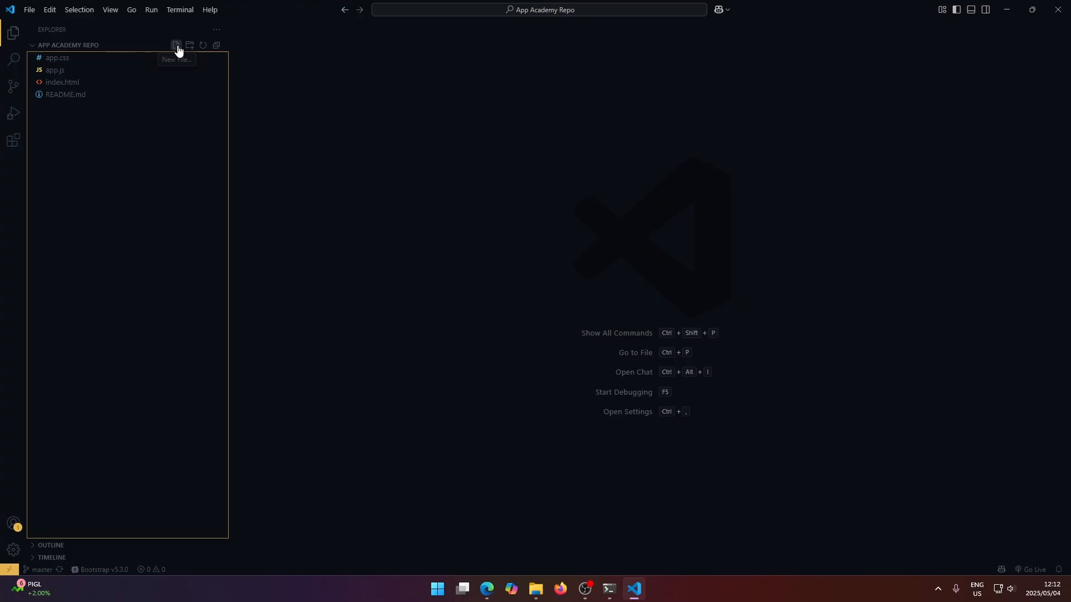
mouse_move(190, 45)
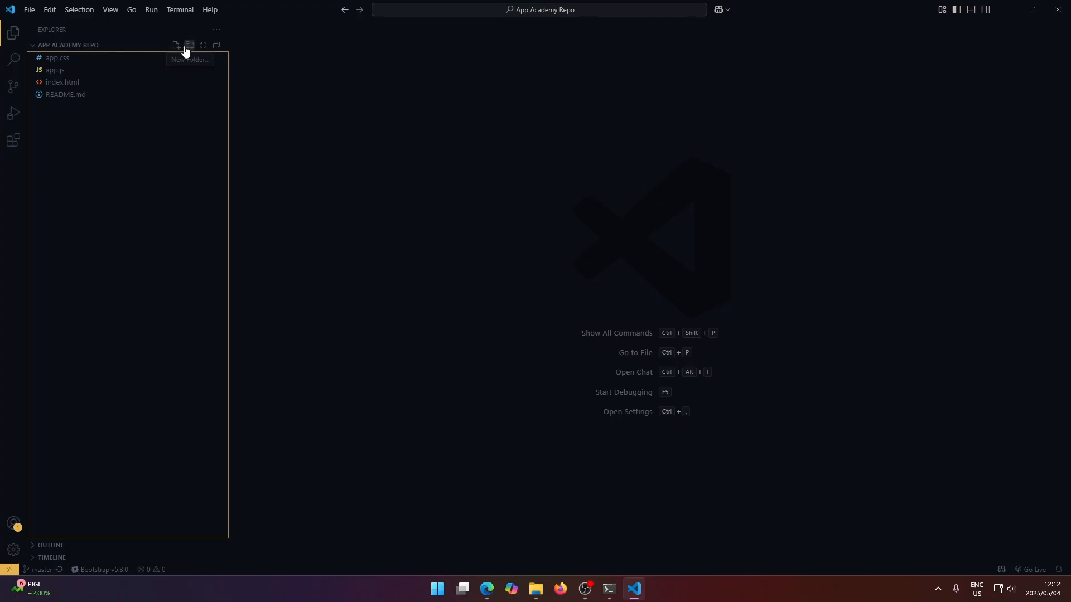
Create a new empty test.html file in the App Academy Repo and leave it open
left_click(176, 45)
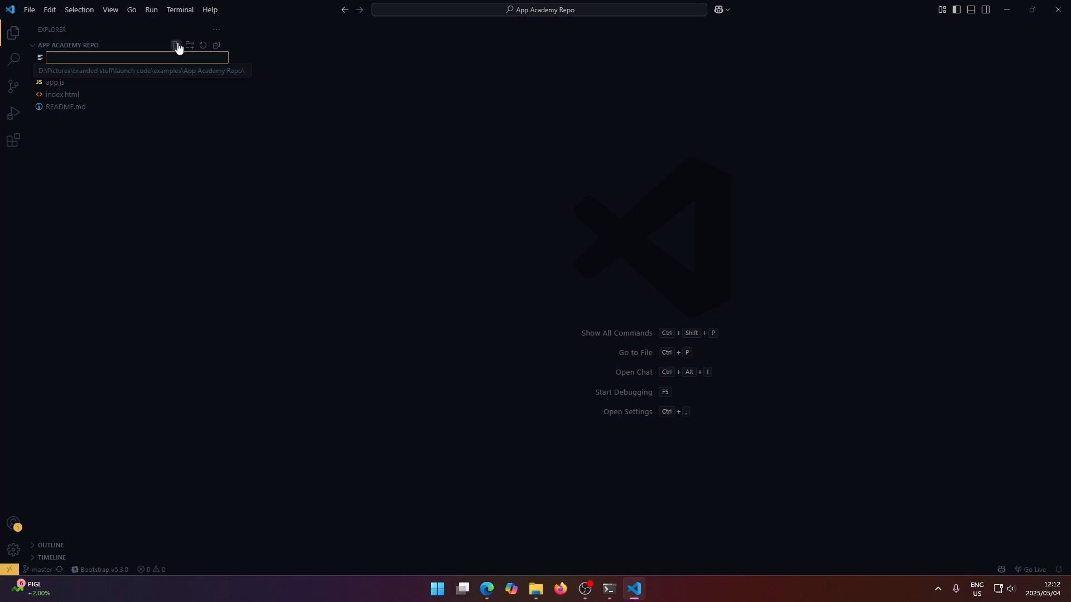
type("test.h")
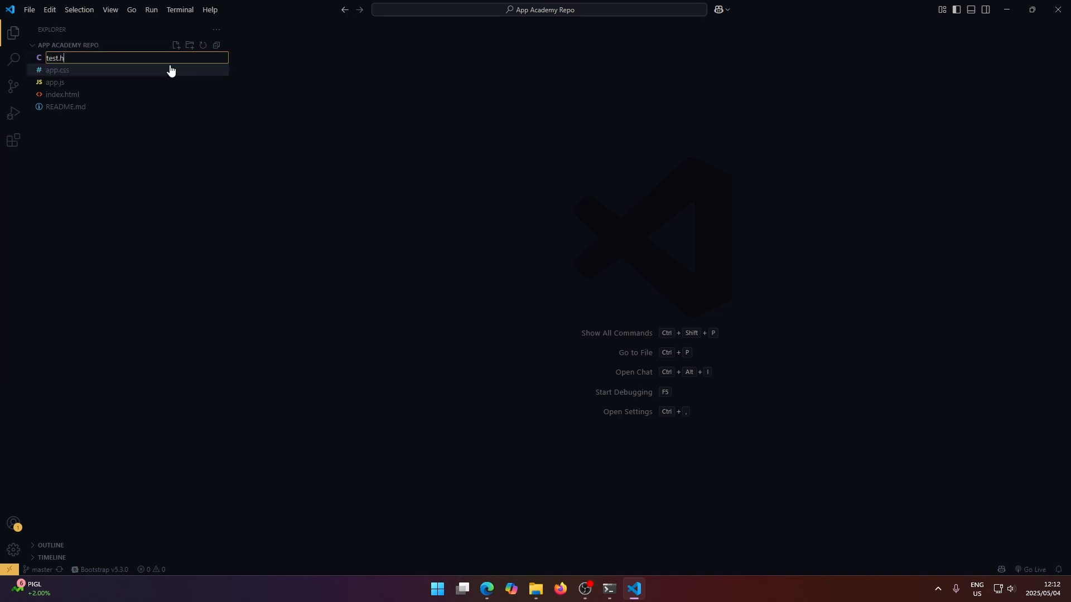
key("Escape")
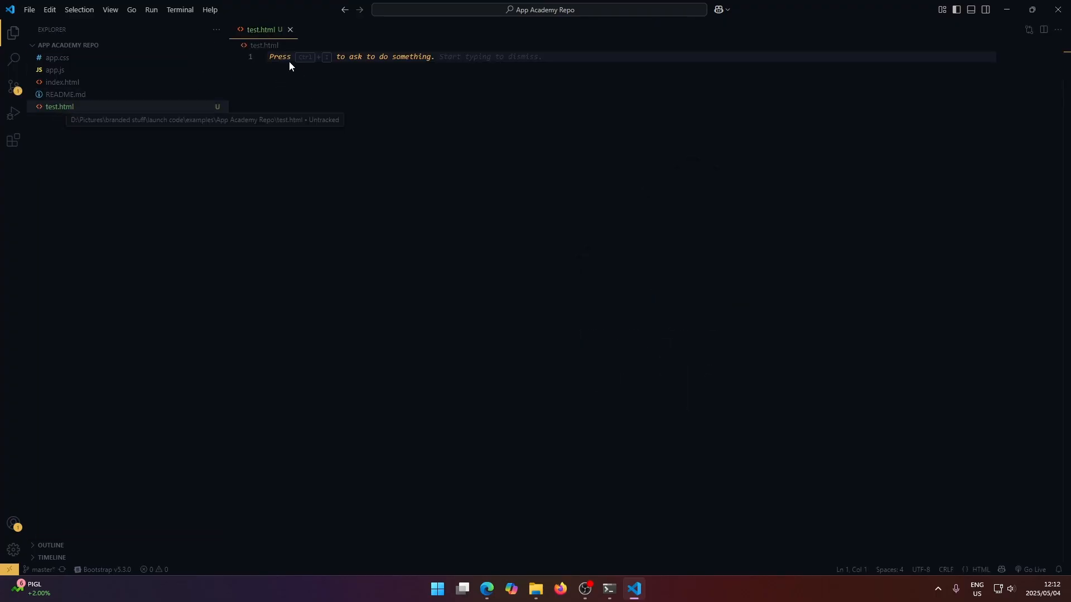
Expand the Emmet html:5 abbreviation so test.html holds a full HTML5 boilerplate
type("html")
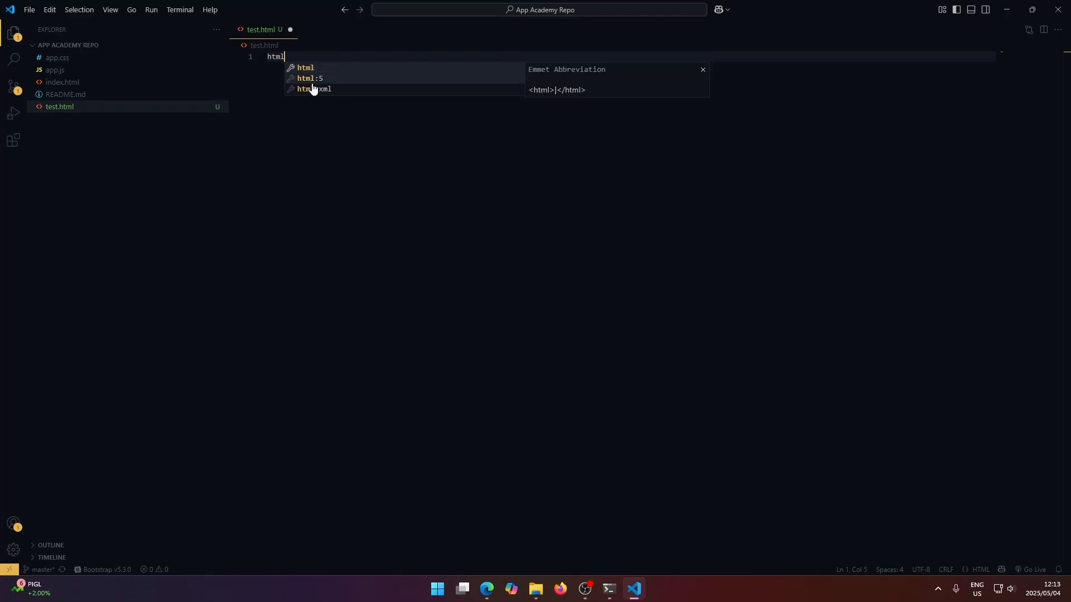
mouse_move(324, 84)
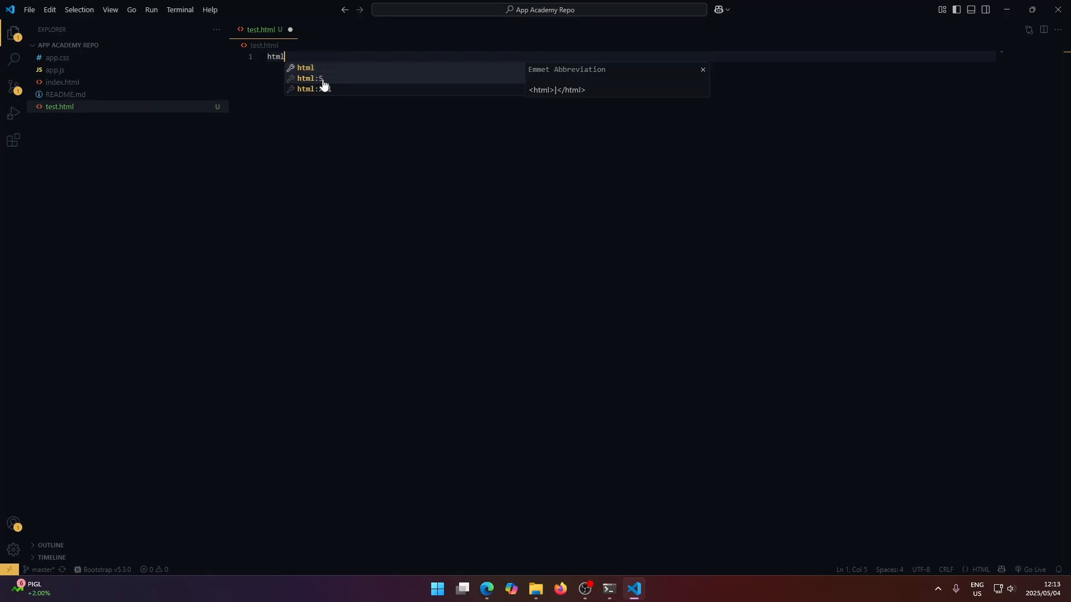
key("Tab")
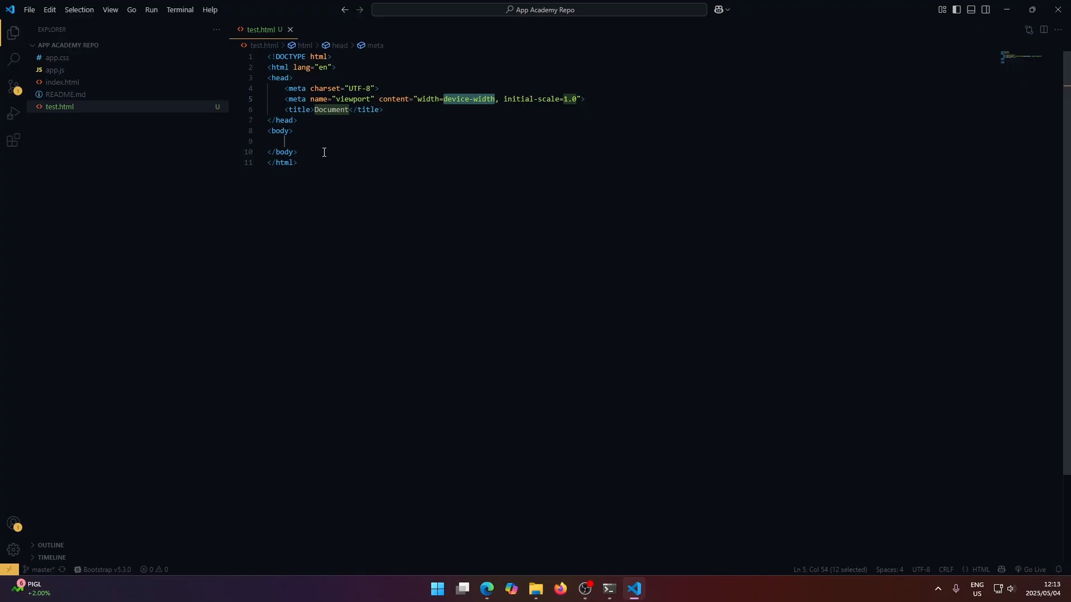
mouse_move(341, 125)
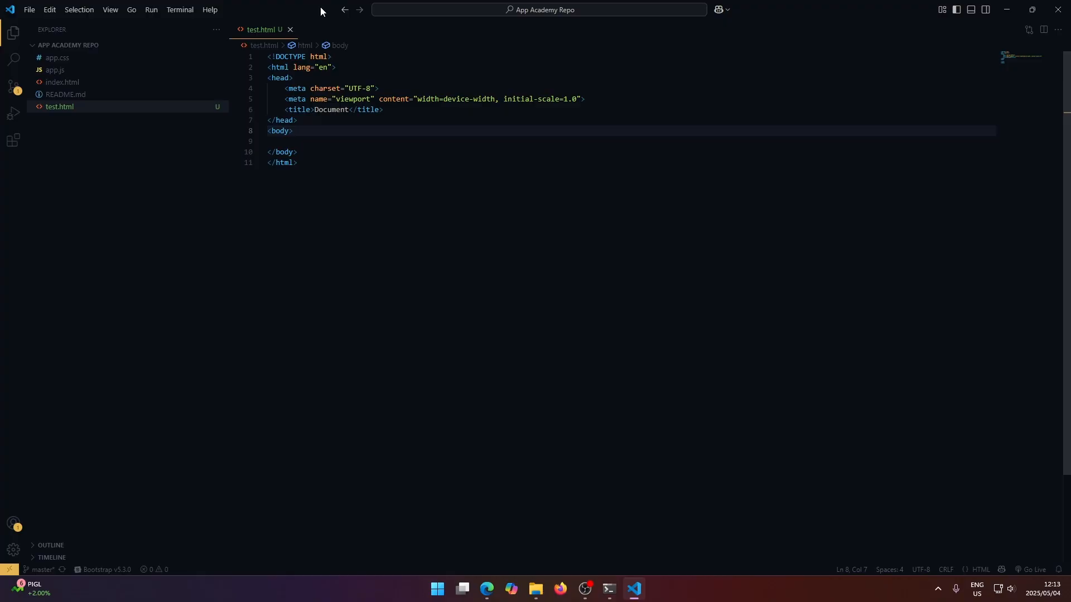
mouse_move(313, 135)
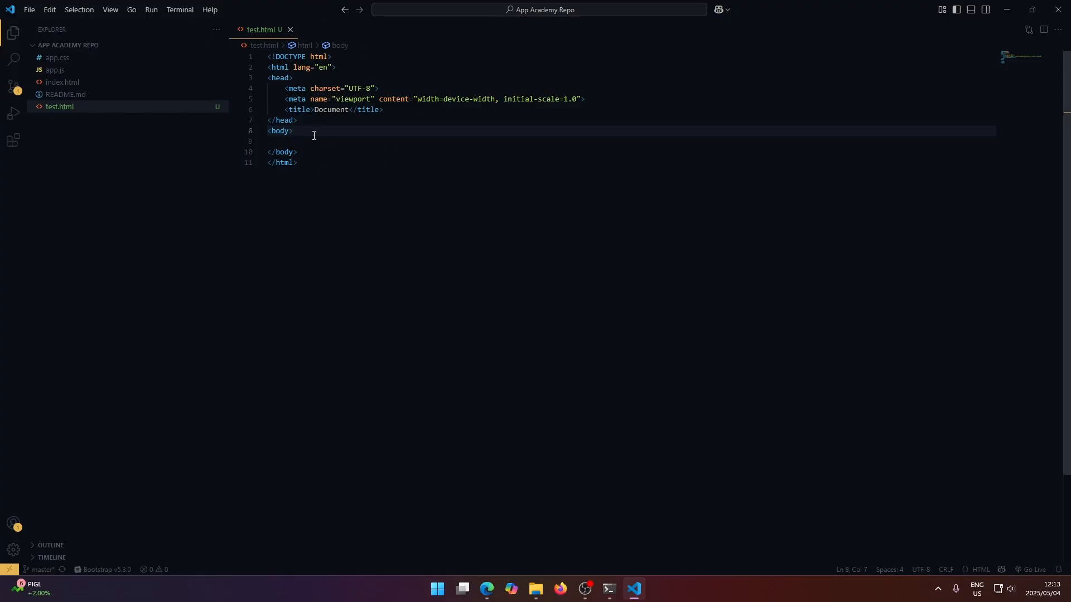
mouse_move(334, 143)
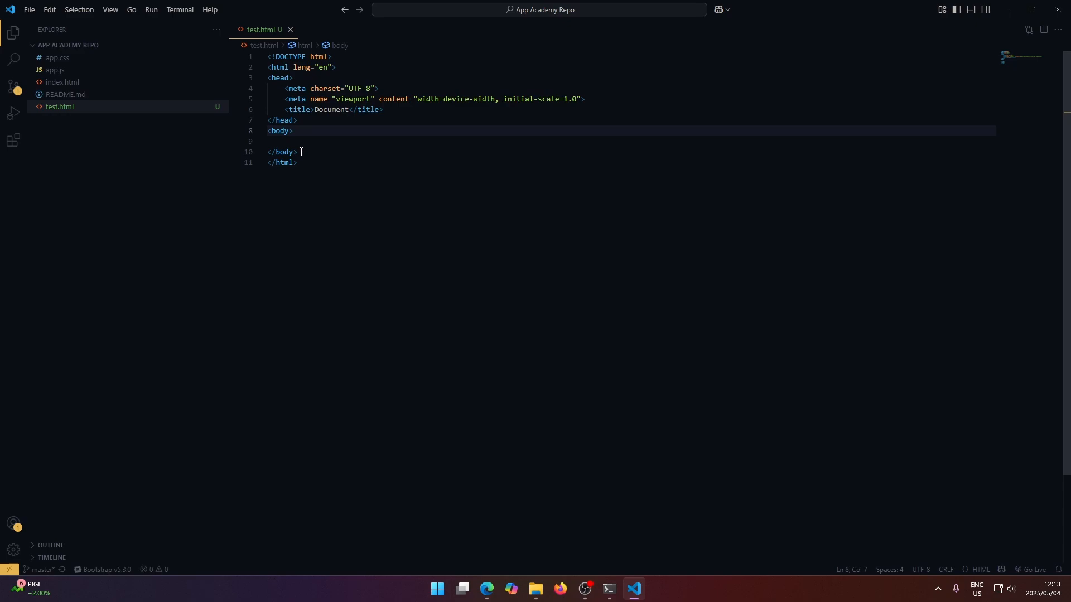
mouse_move(350, 165)
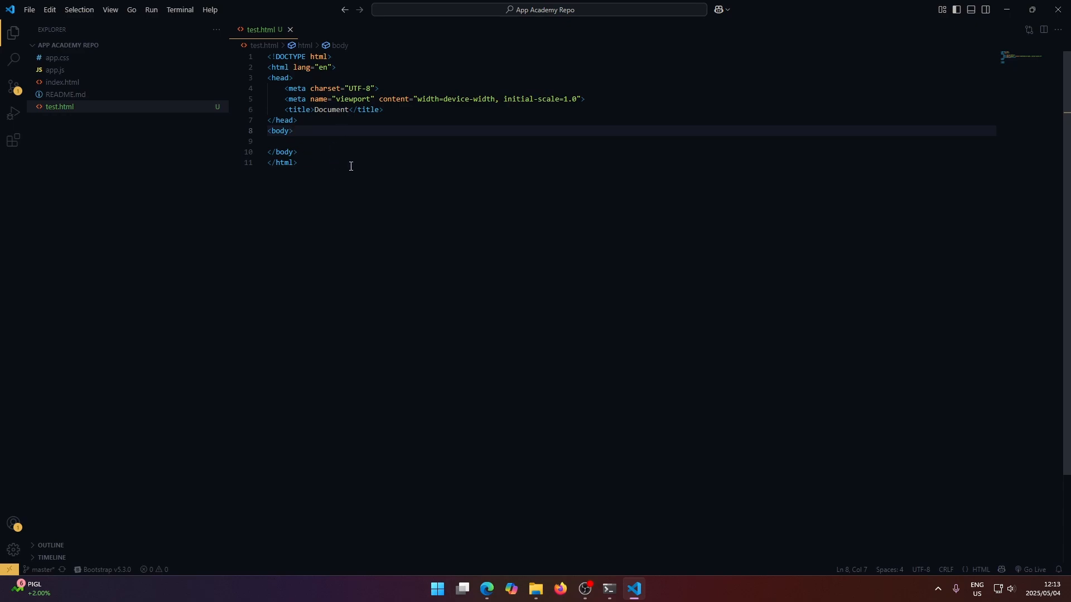
mouse_move(311, 198)
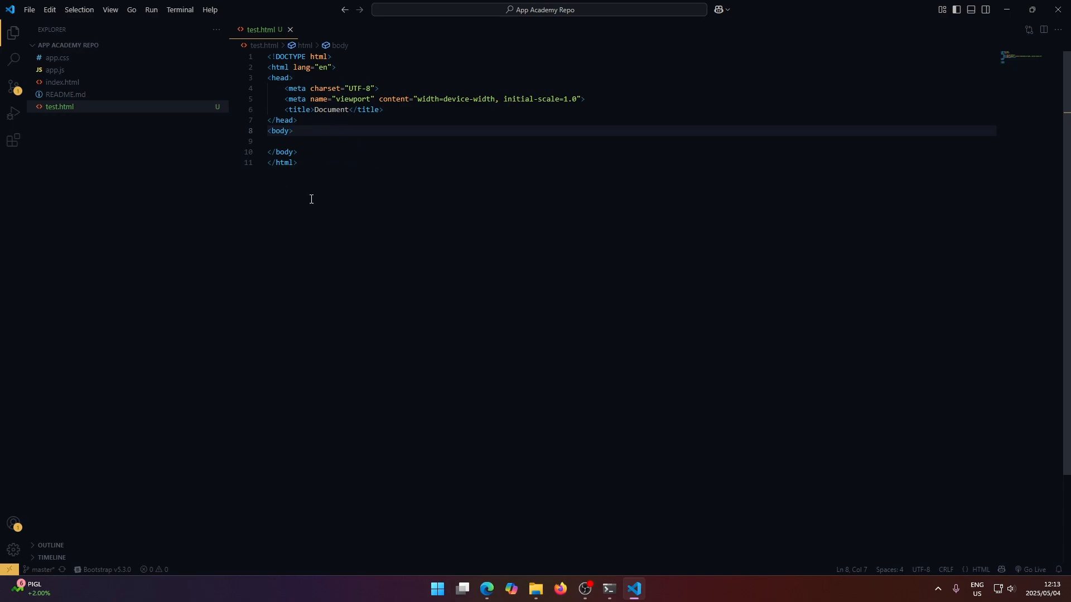
mouse_move(348, 133)
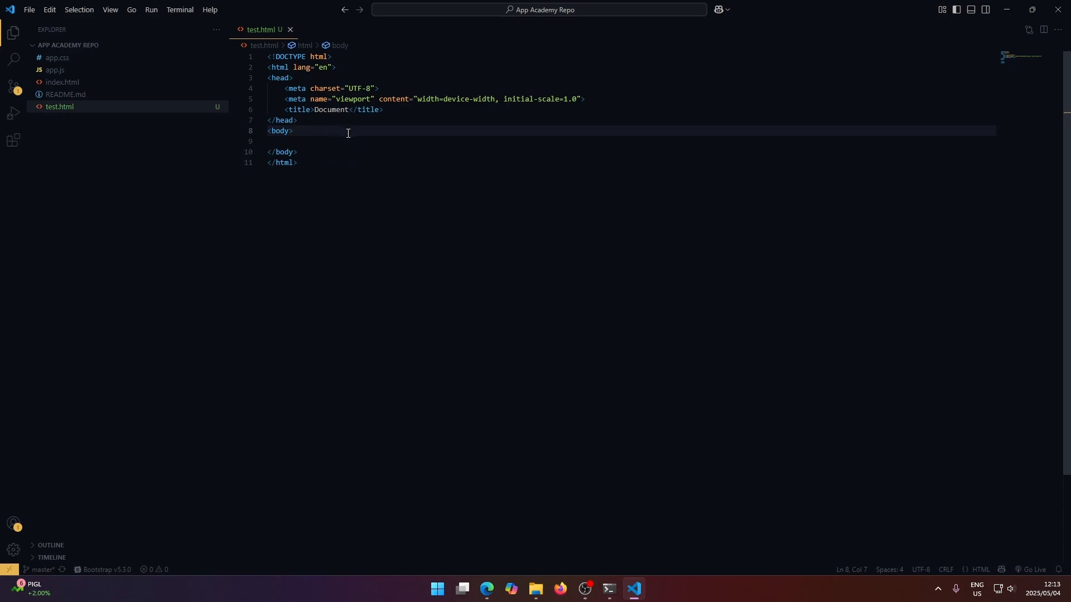